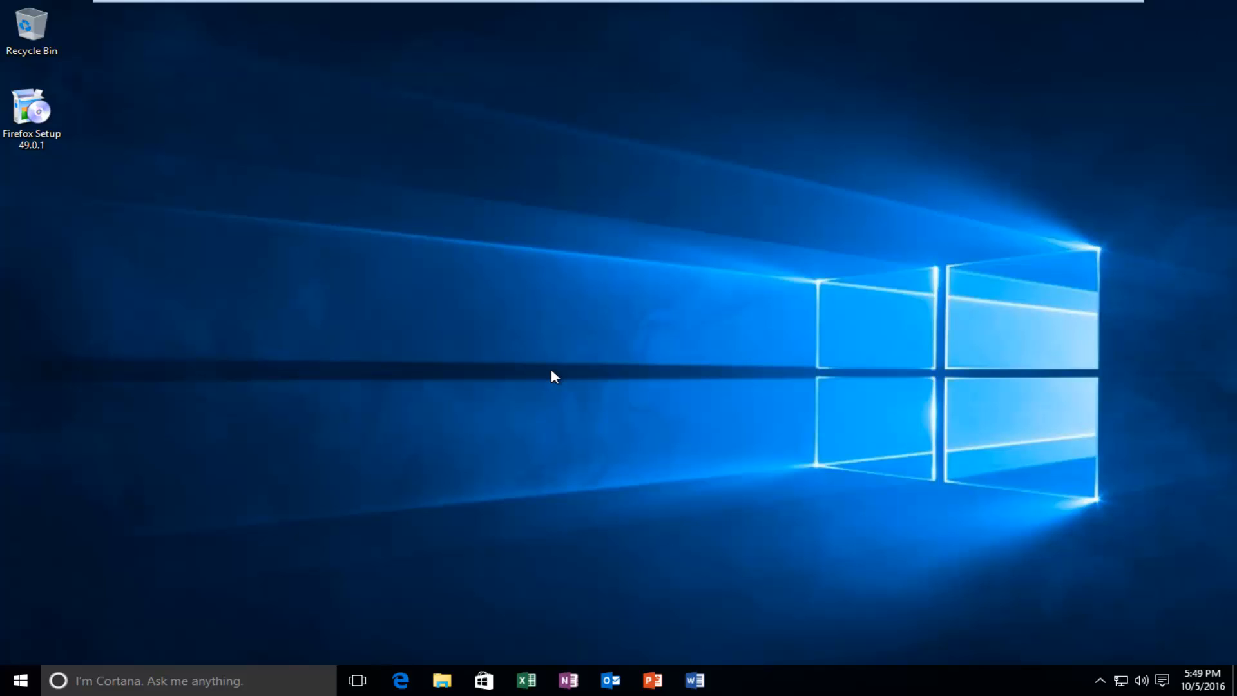
- Select the Firefox installer on the desktop, then open Windows Settings from the Start menu
left_click(31, 118)
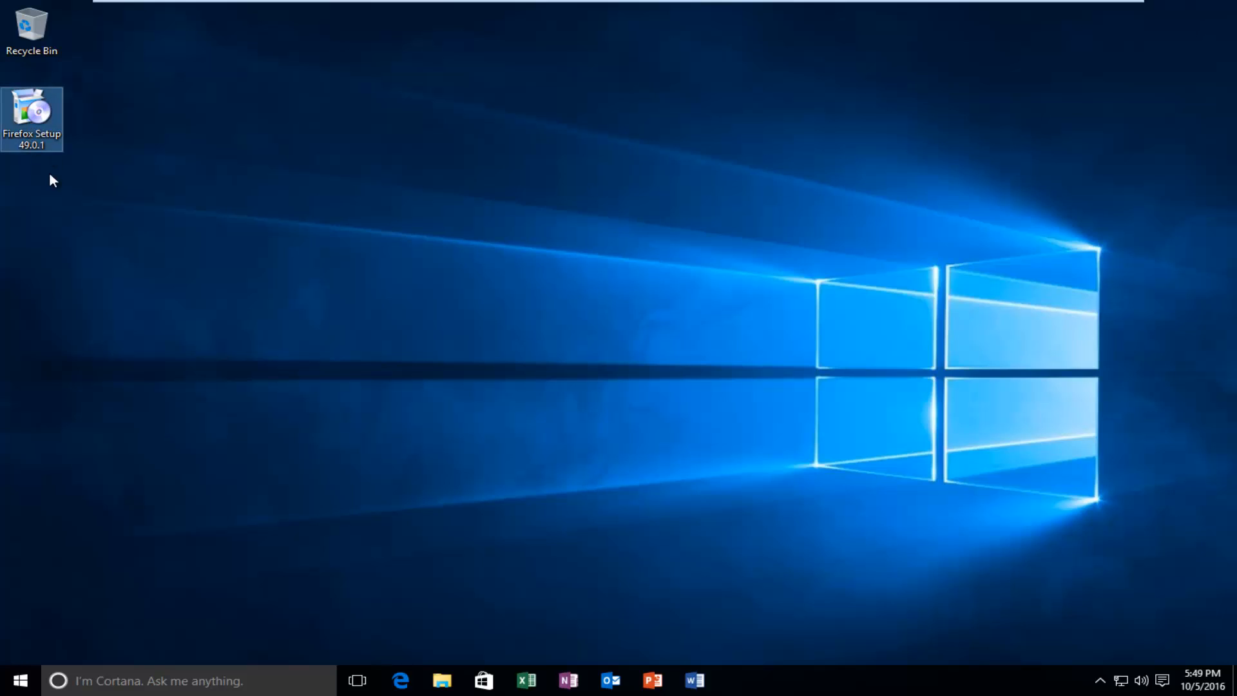
mouse_move(32, 118)
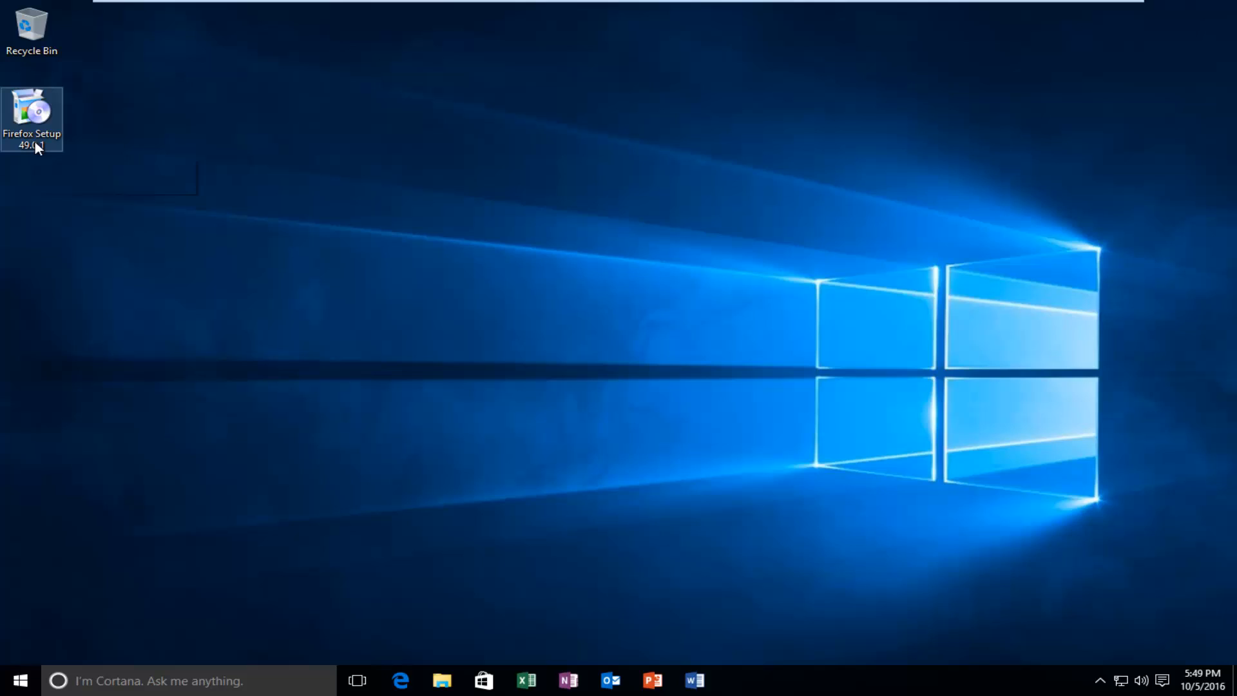
mouse_move(33, 118)
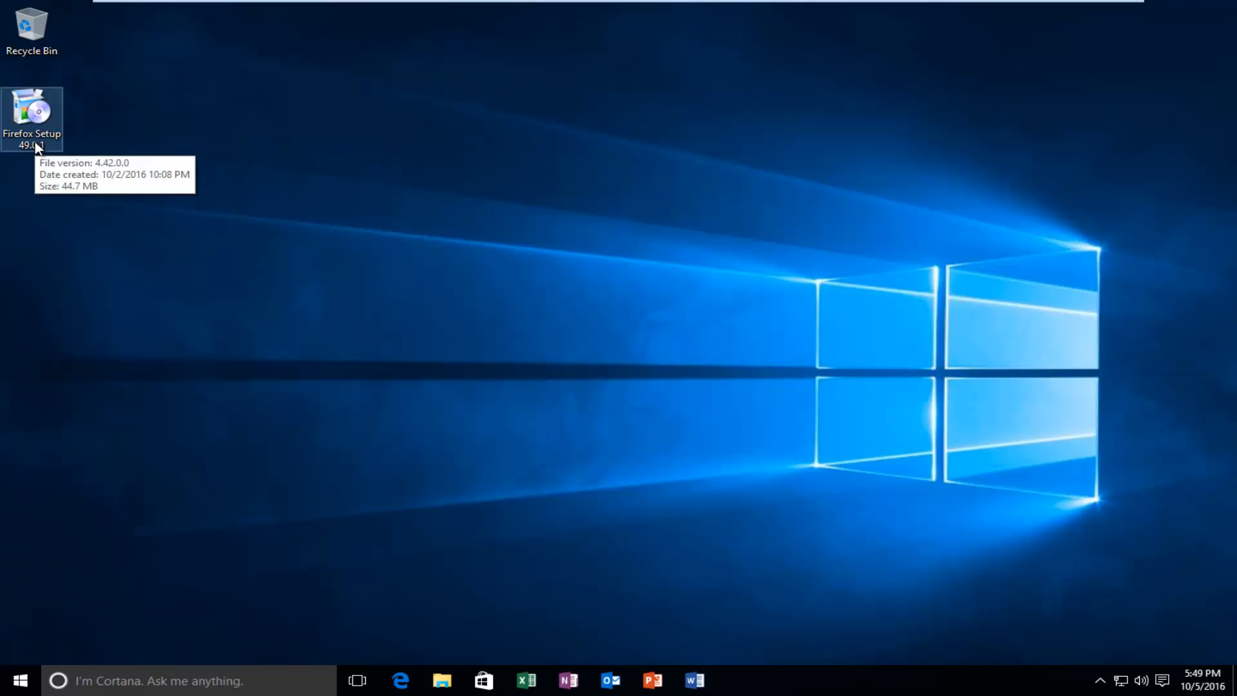
mouse_move(229, 562)
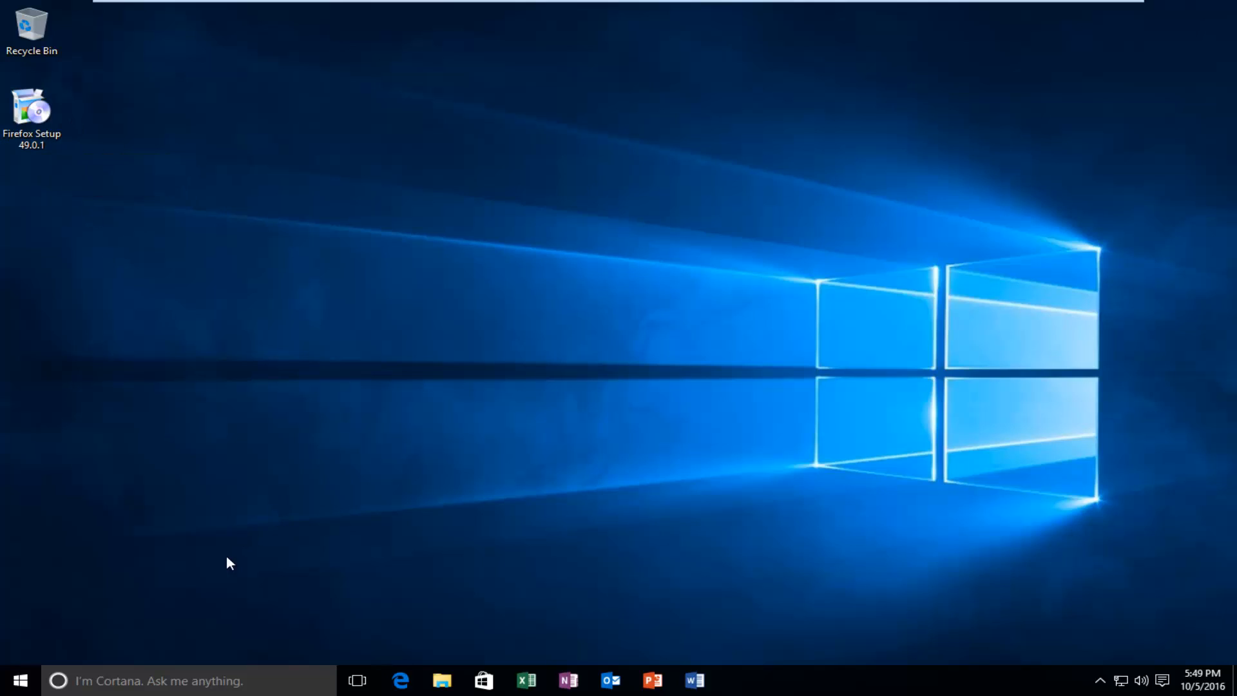
mouse_move(78, 217)
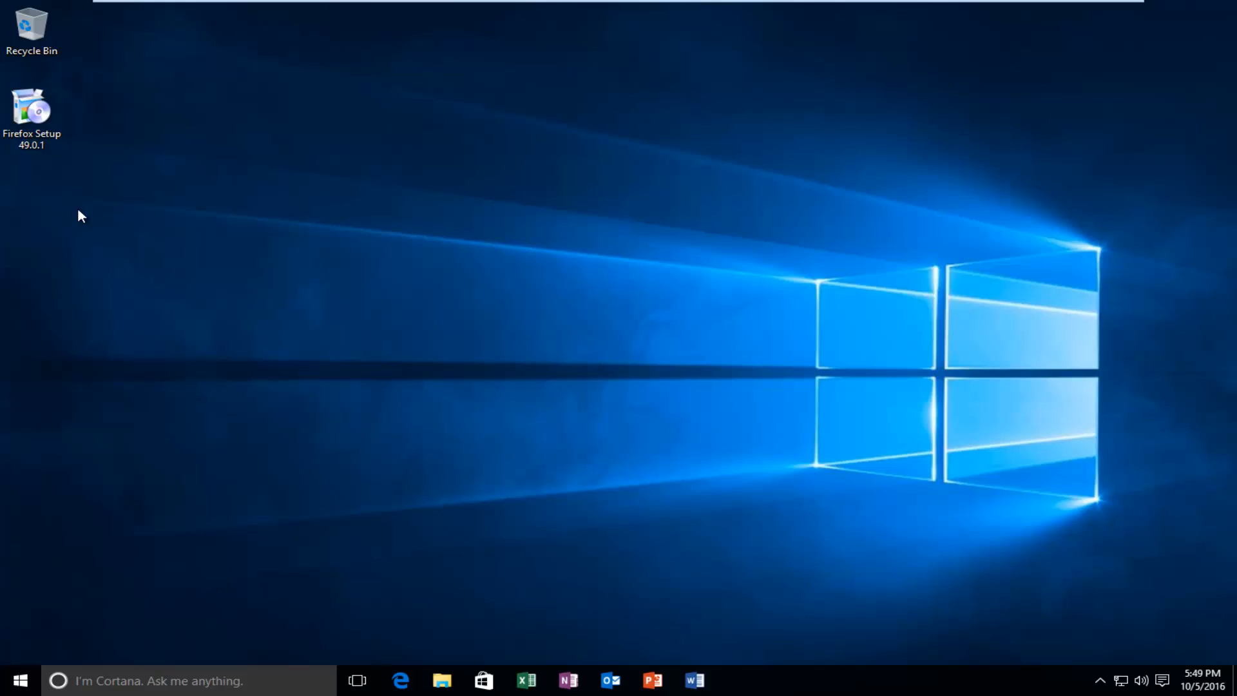
mouse_move(134, 183)
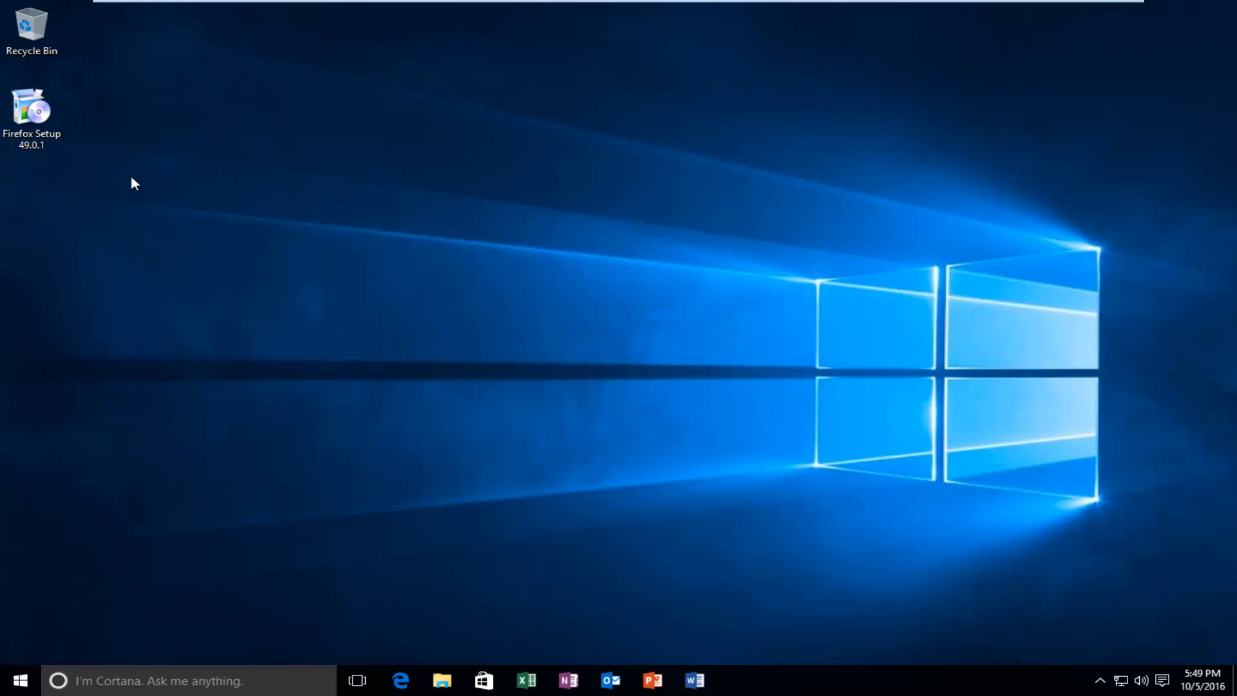
mouse_move(32, 111)
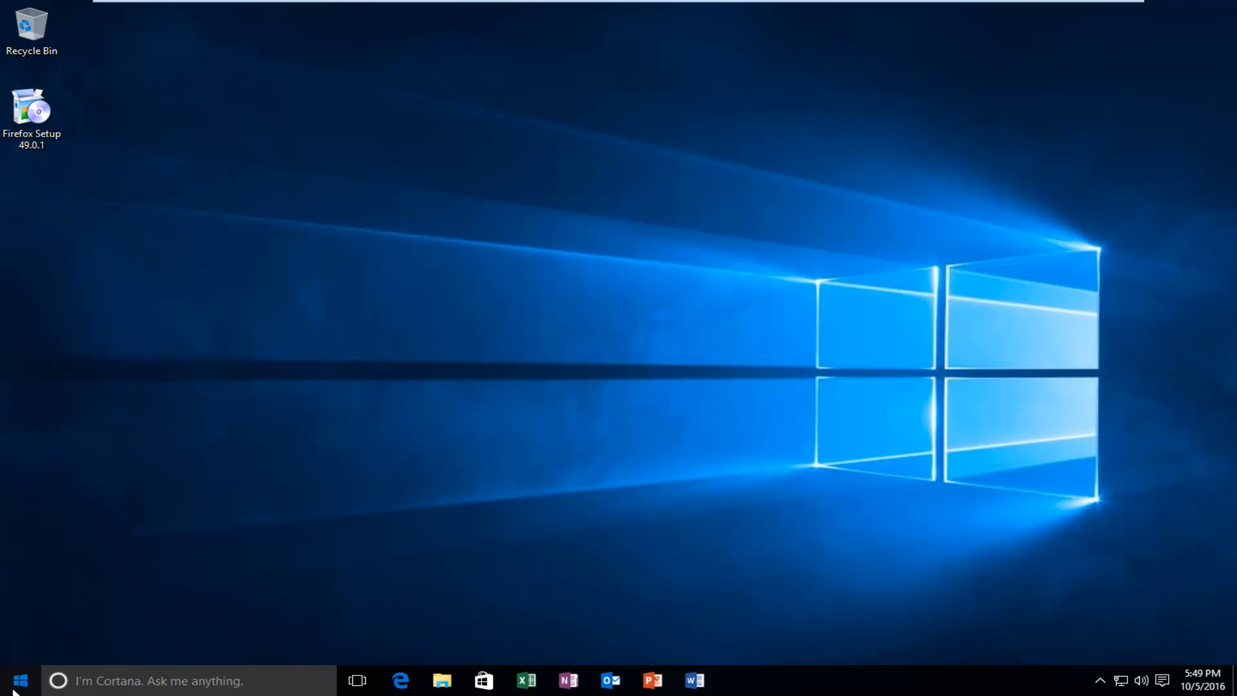
left_click(20, 680)
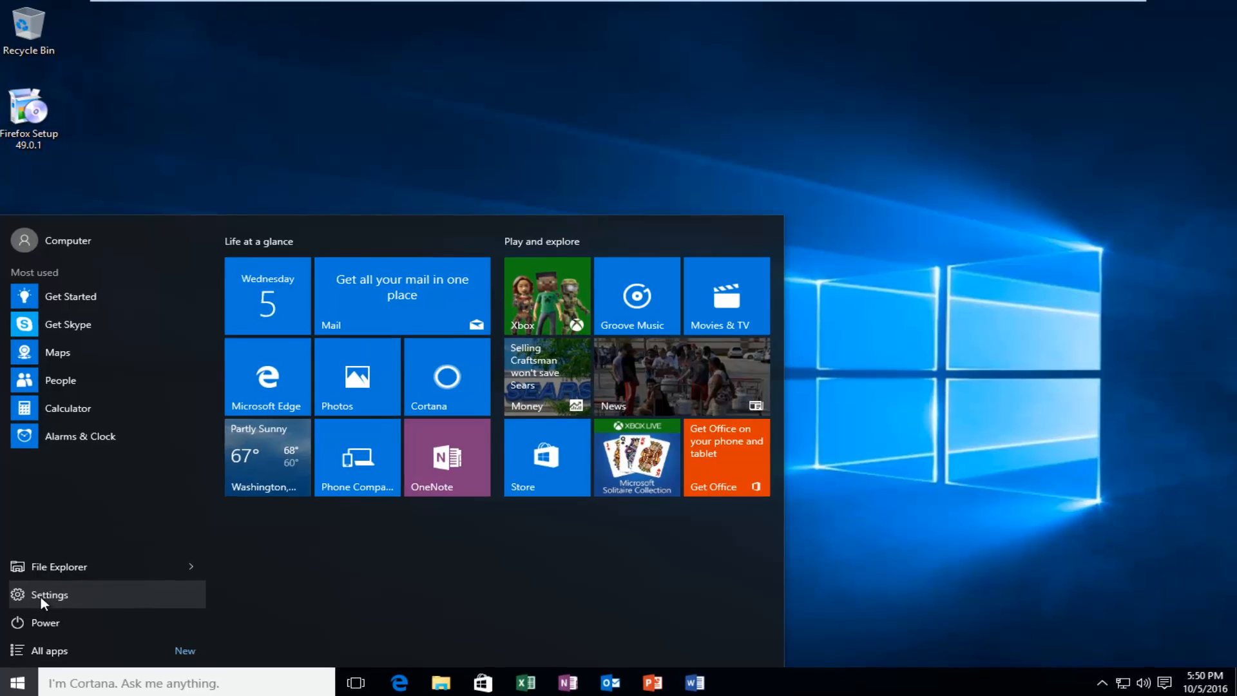
left_click(49, 594)
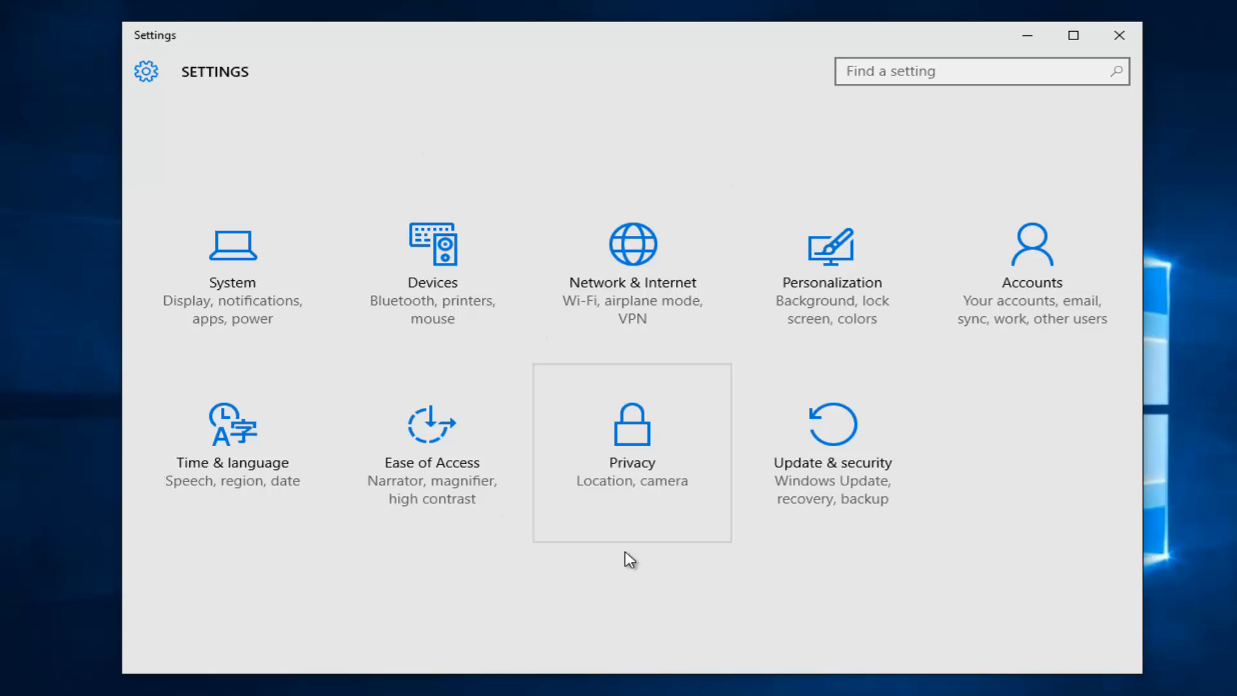
mouse_move(552, 528)
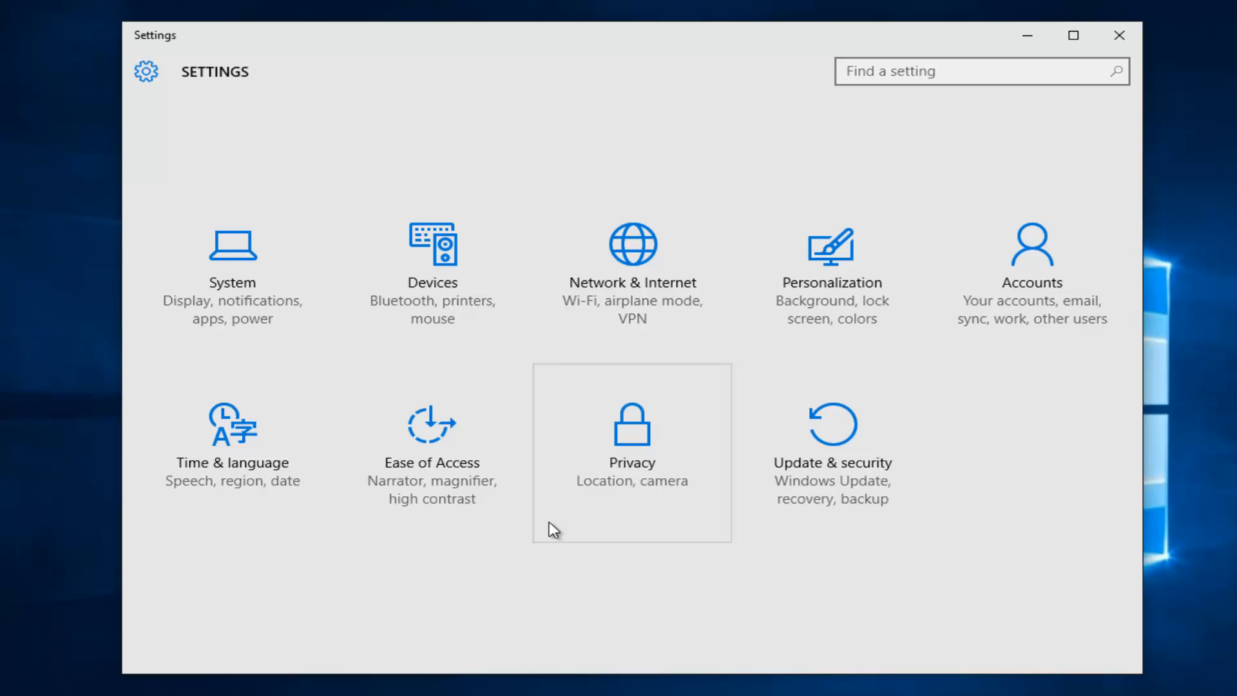
mouse_move(310, 452)
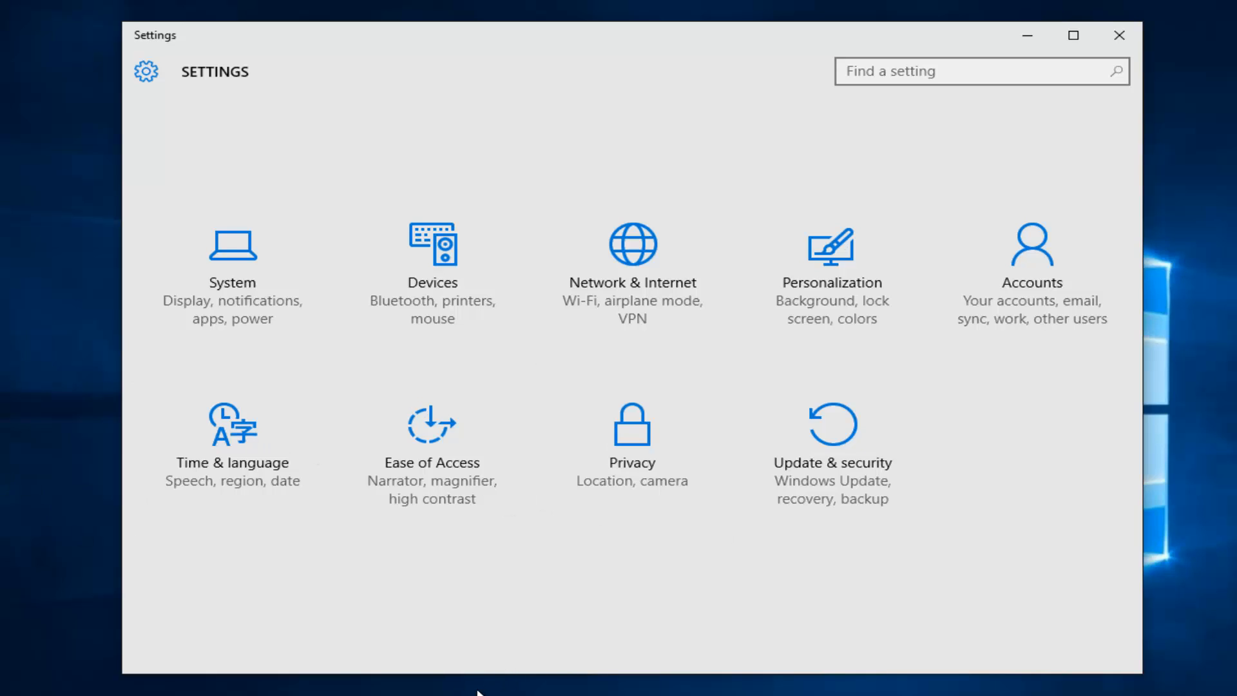
mouse_move(773, 509)
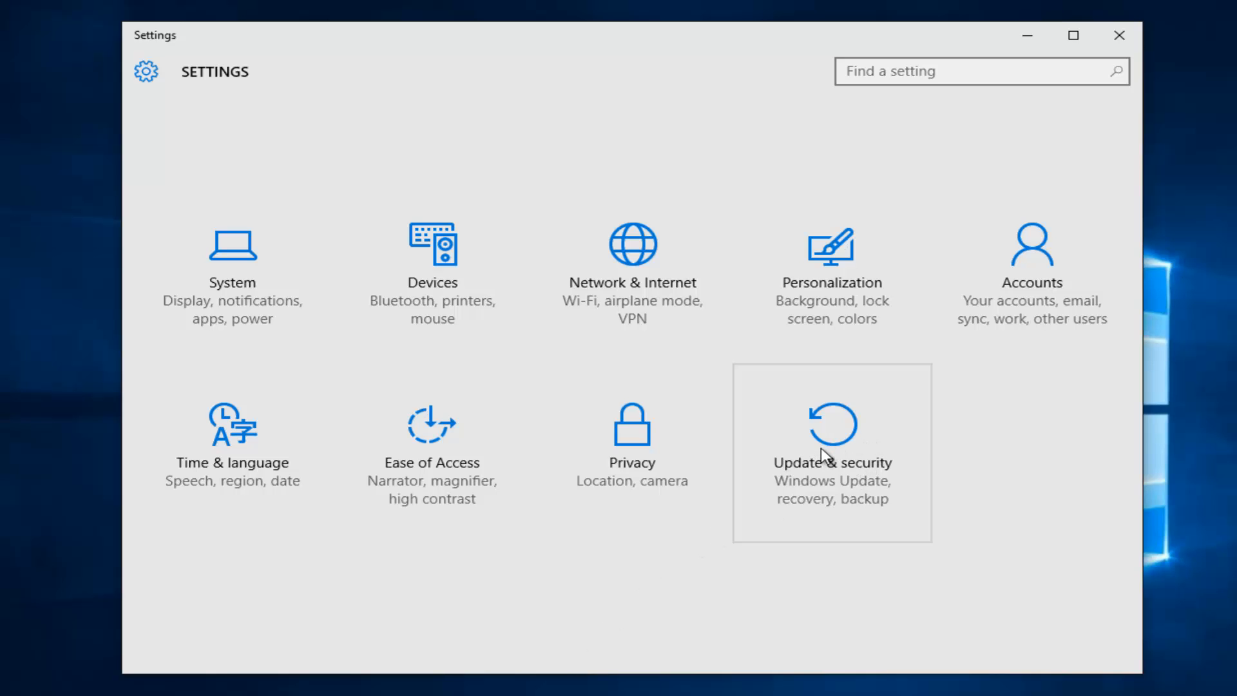
- Go to Update & security and show the Windows Defender page
left_click(832, 442)
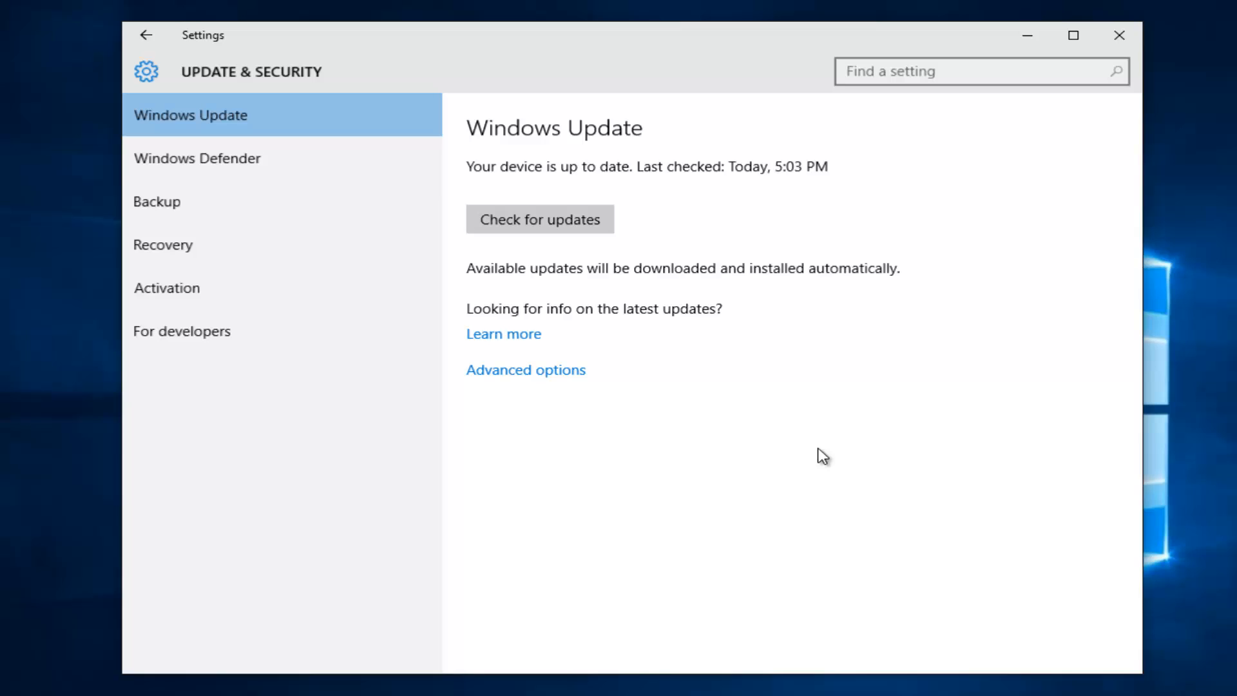
mouse_move(198, 158)
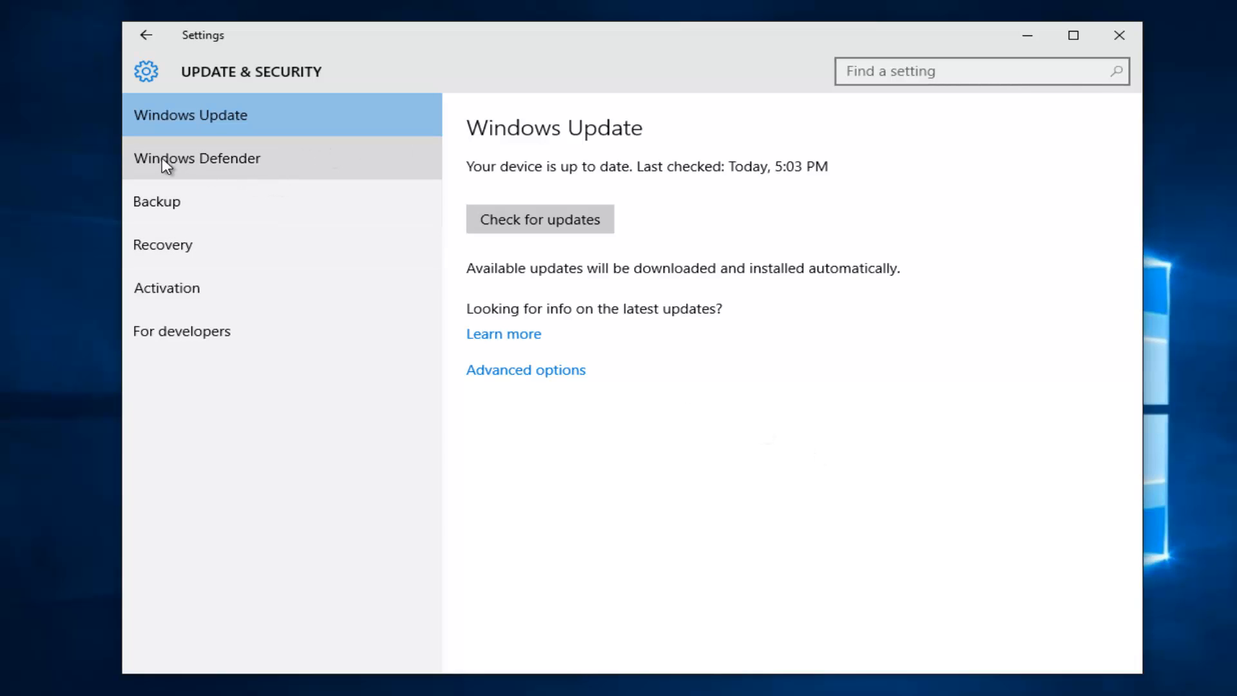
mouse_move(200, 170)
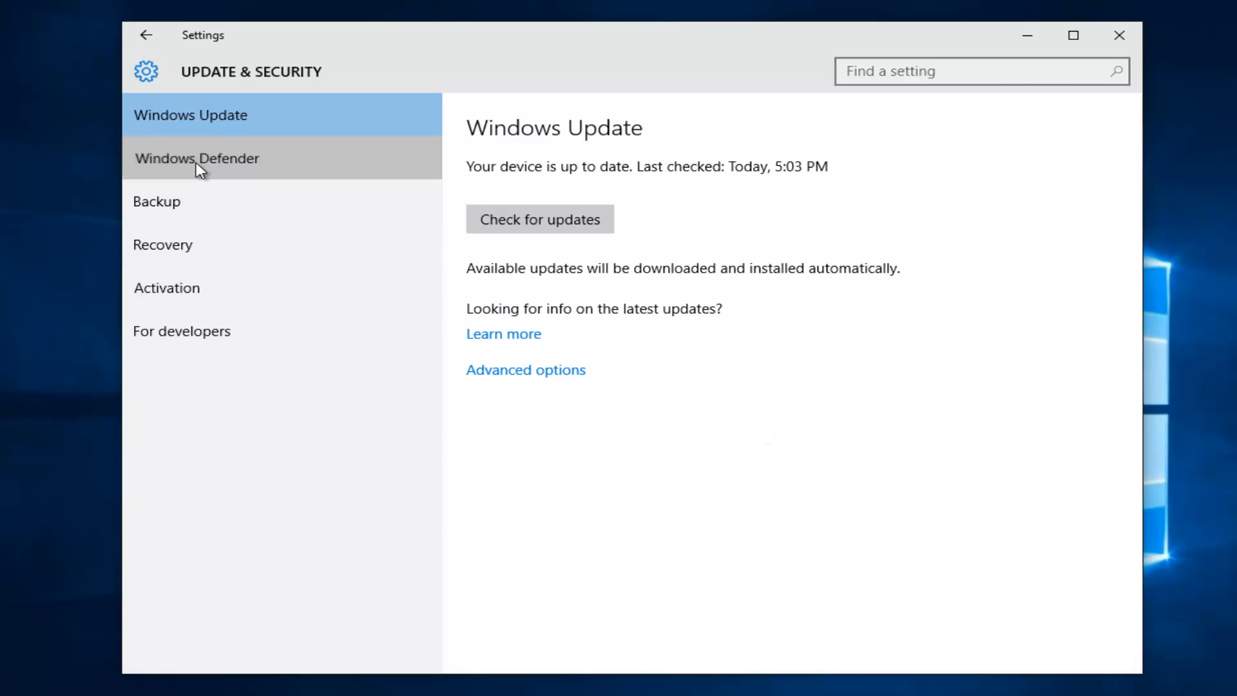
left_click(197, 158)
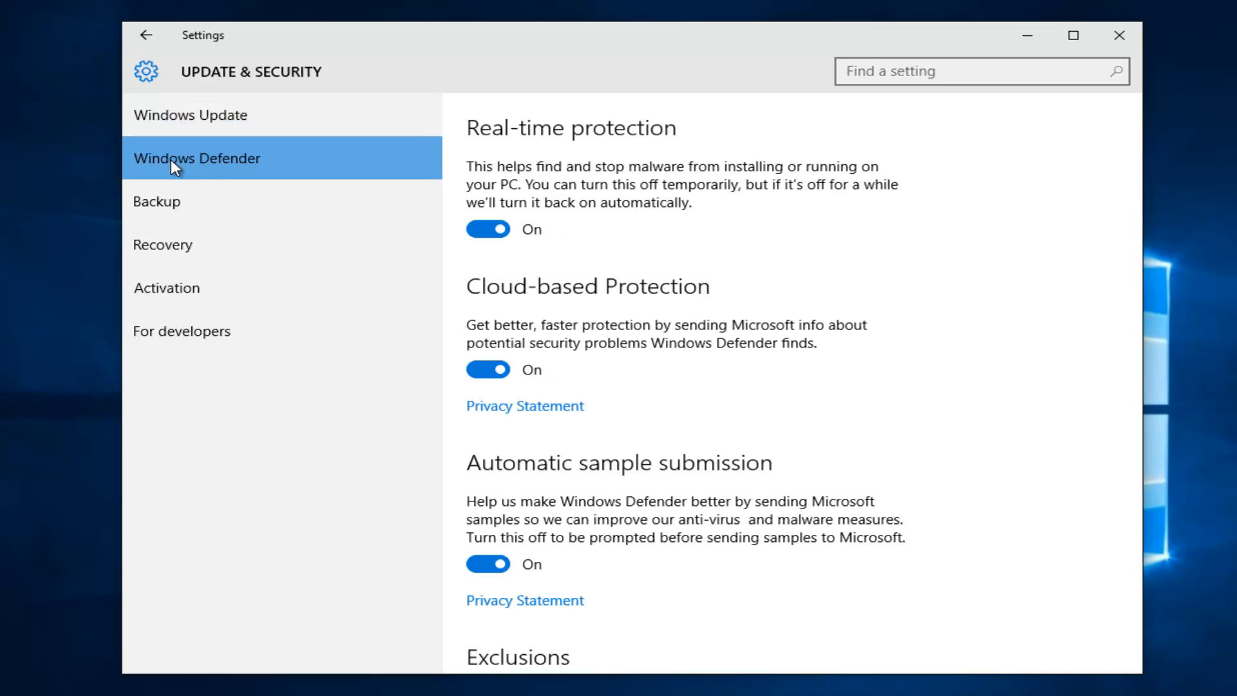
- Scroll the Windows Defender page down until Exclusions and version info appear
scroll("down", 3)
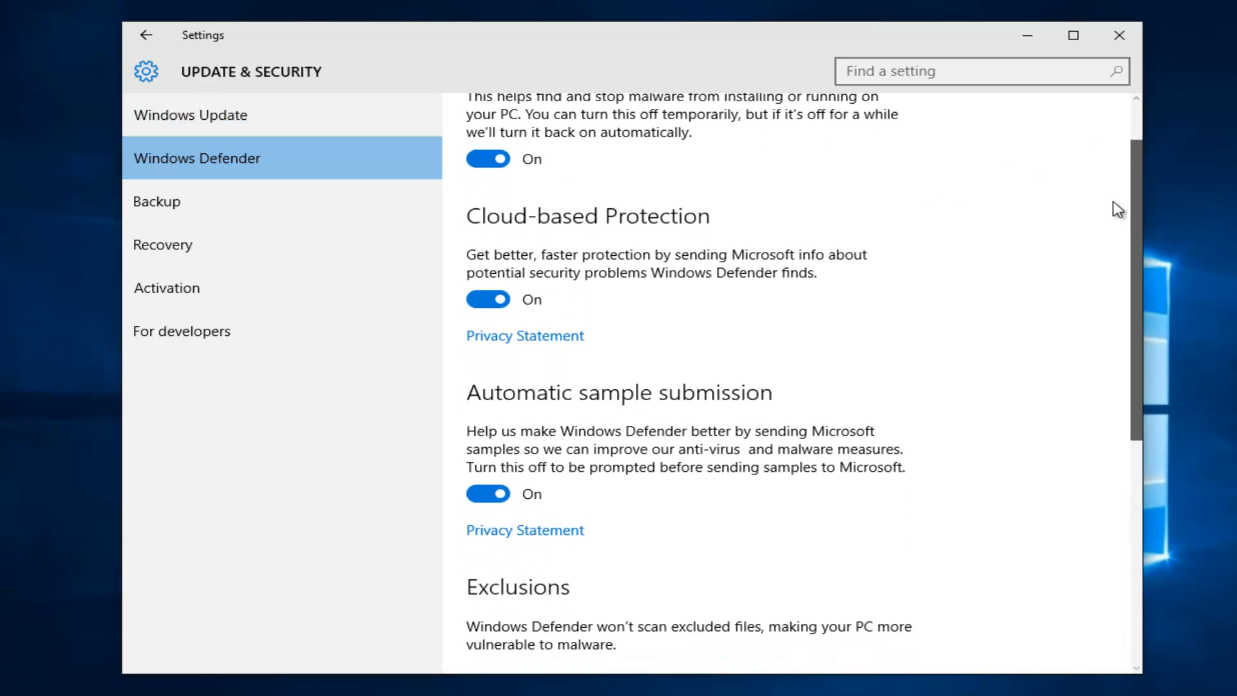
scroll("down", 3)
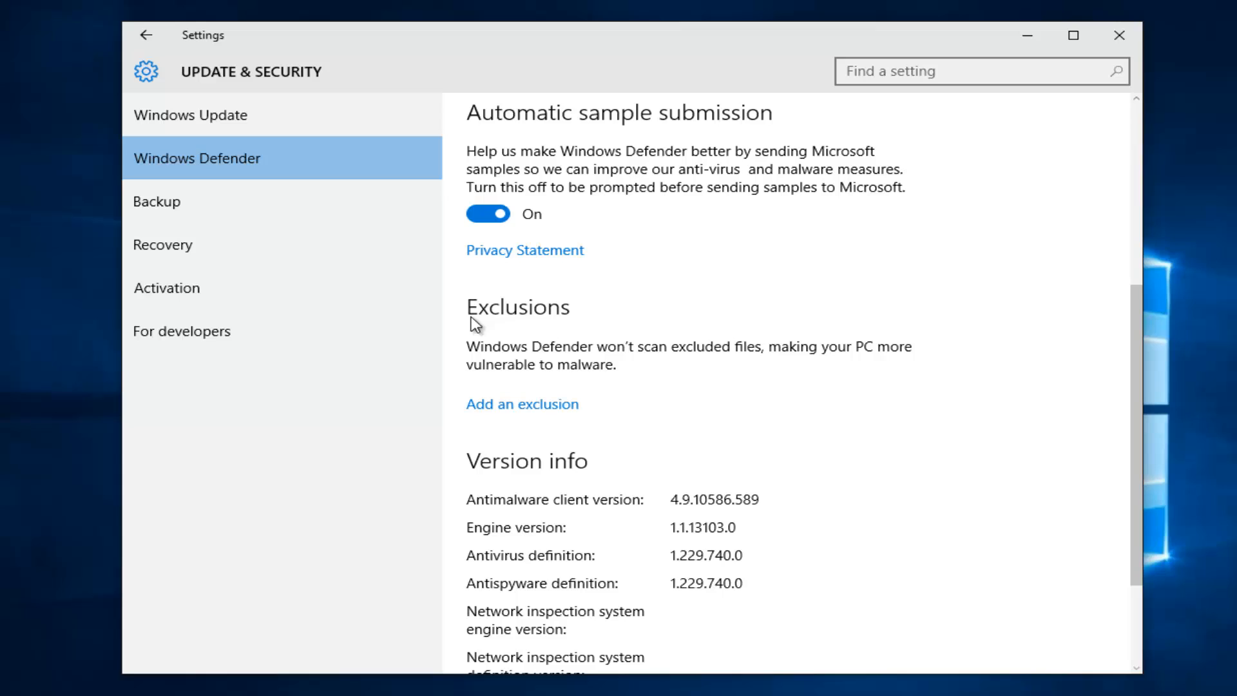
mouse_move(485, 376)
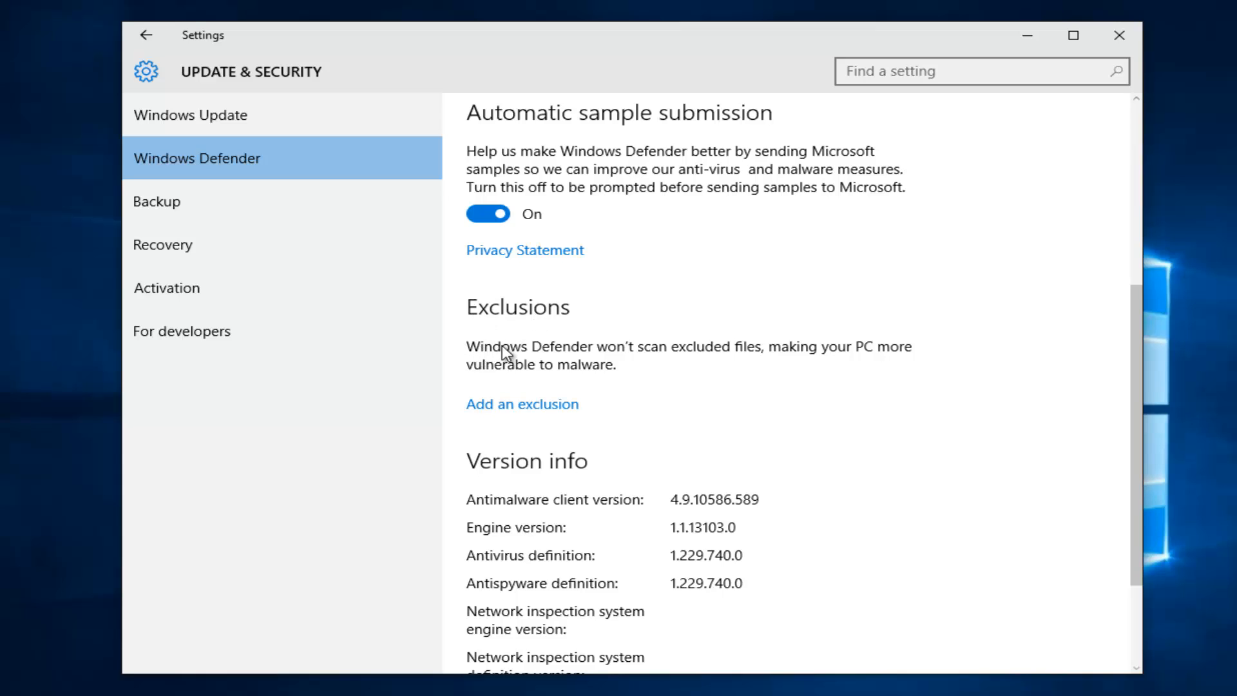
mouse_move(771, 357)
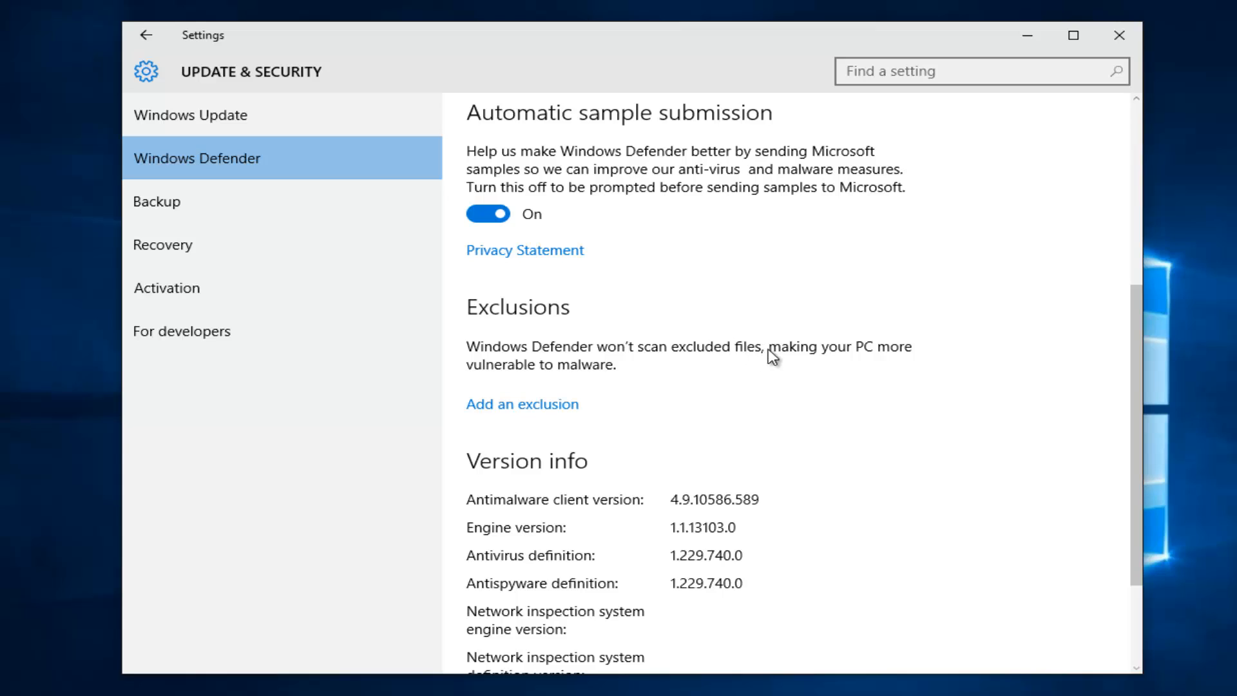
mouse_move(568, 376)
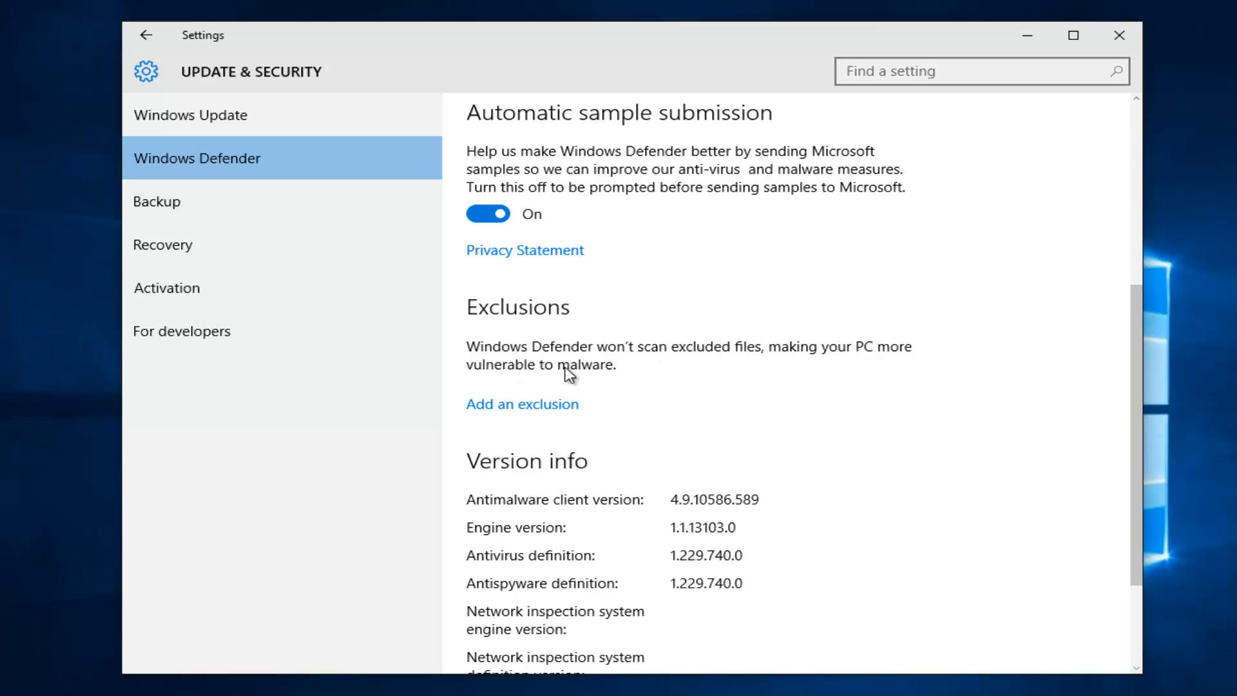
mouse_move(516, 376)
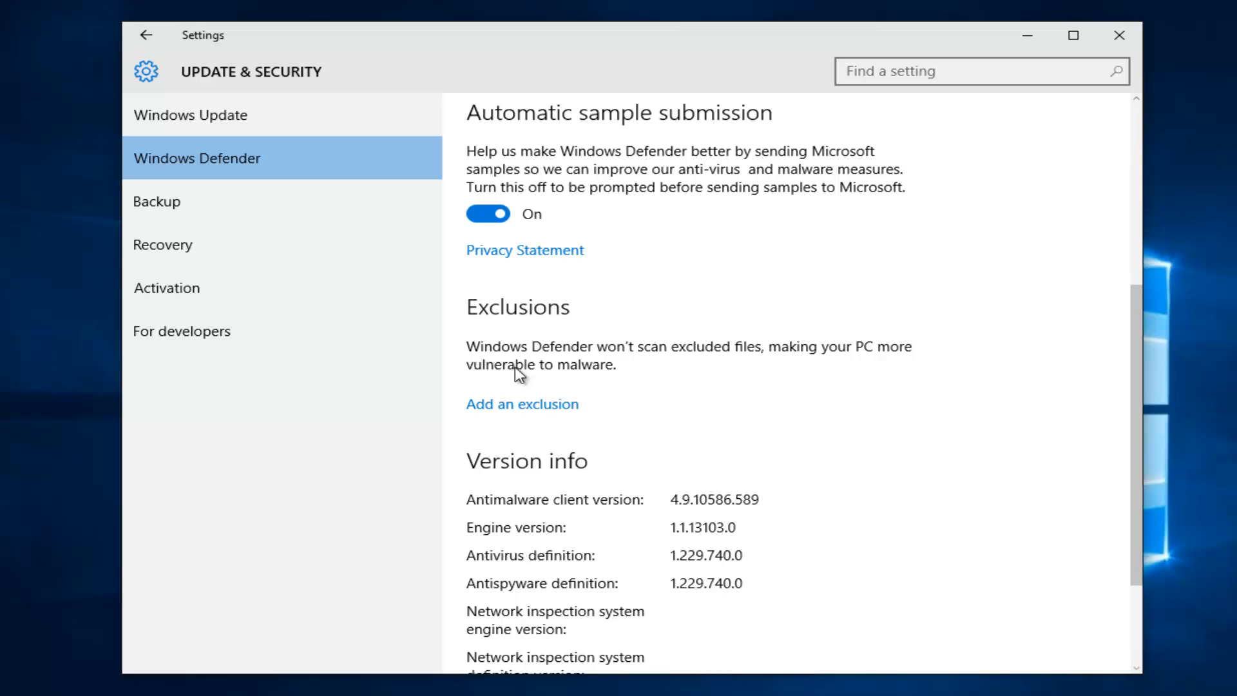
mouse_move(698, 365)
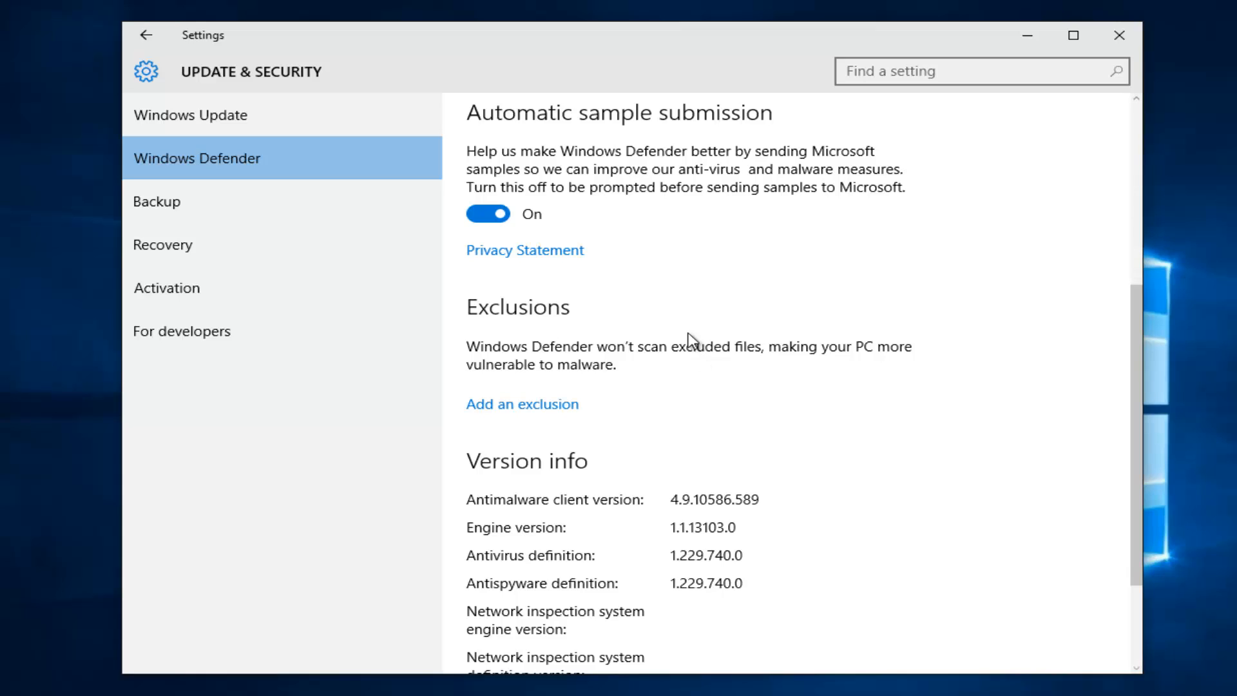
mouse_move(593, 325)
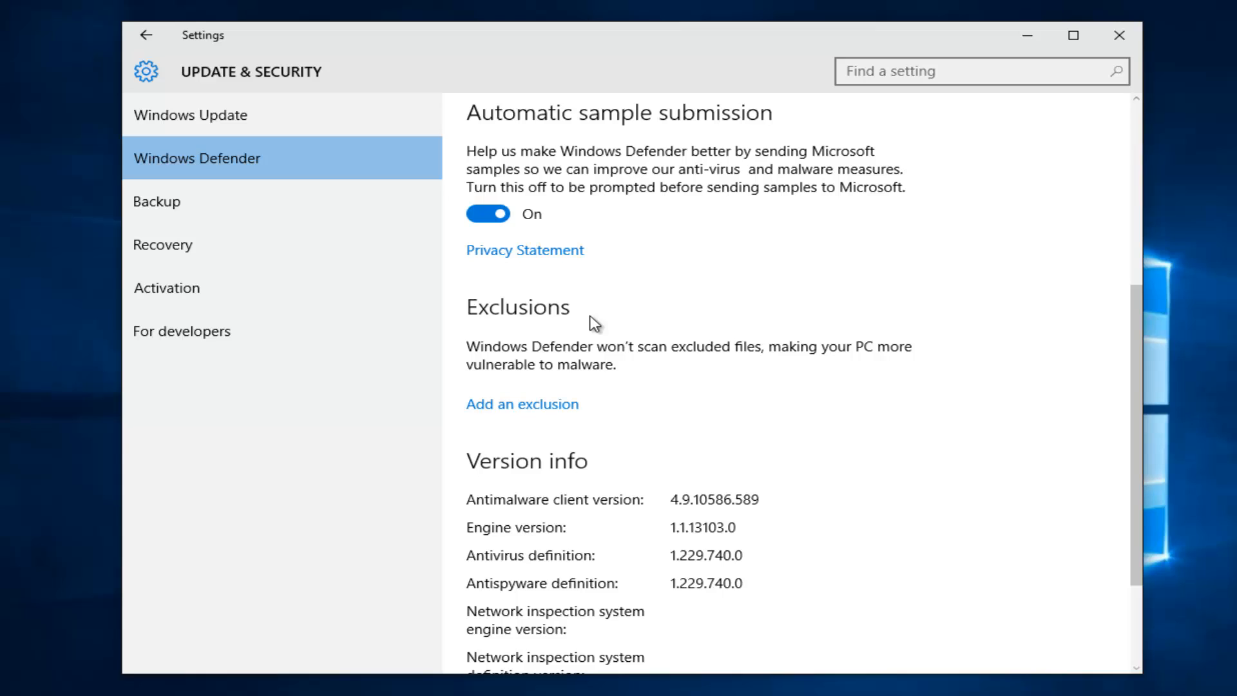
mouse_move(489, 417)
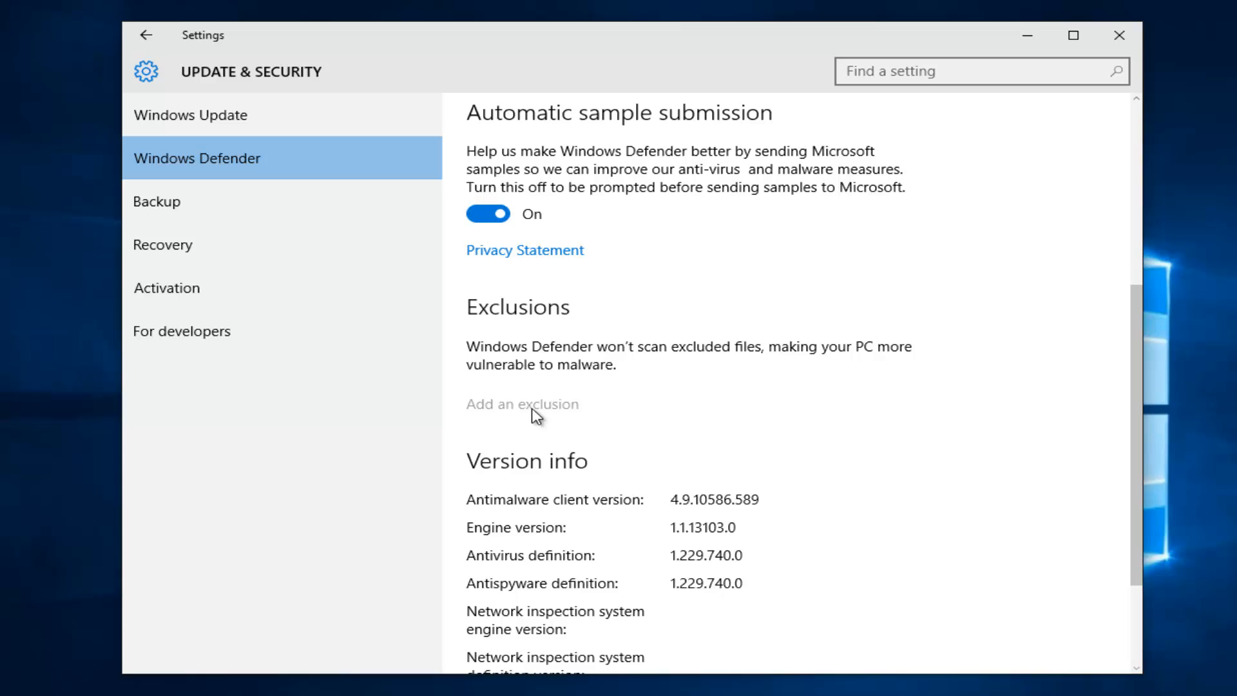
mouse_move(527, 412)
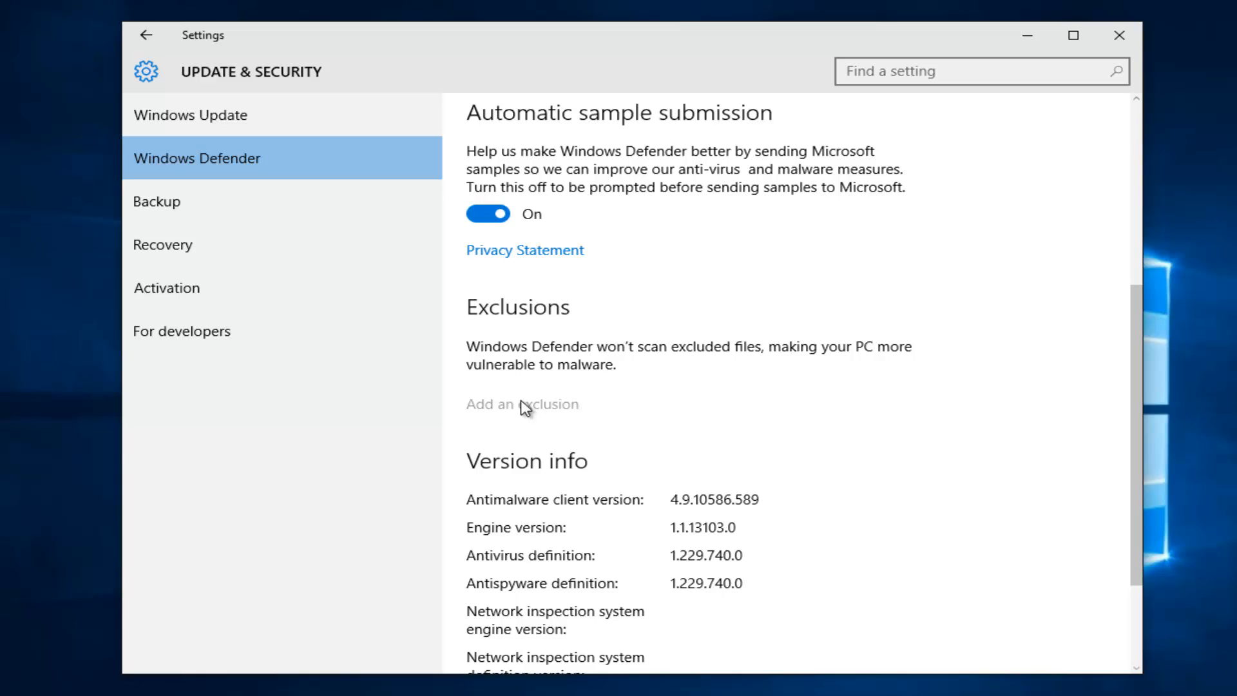
- Choose 'Add an exclusion' under the Exclusions section
left_click(522, 404)
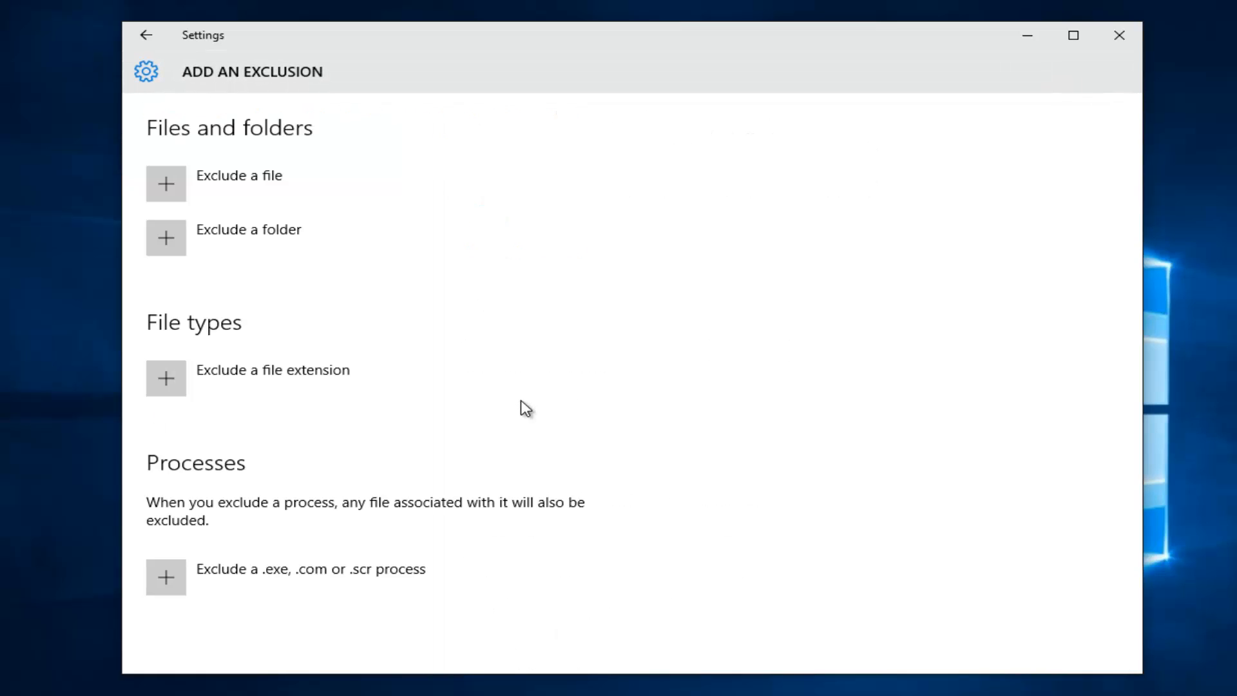
mouse_move(253, 151)
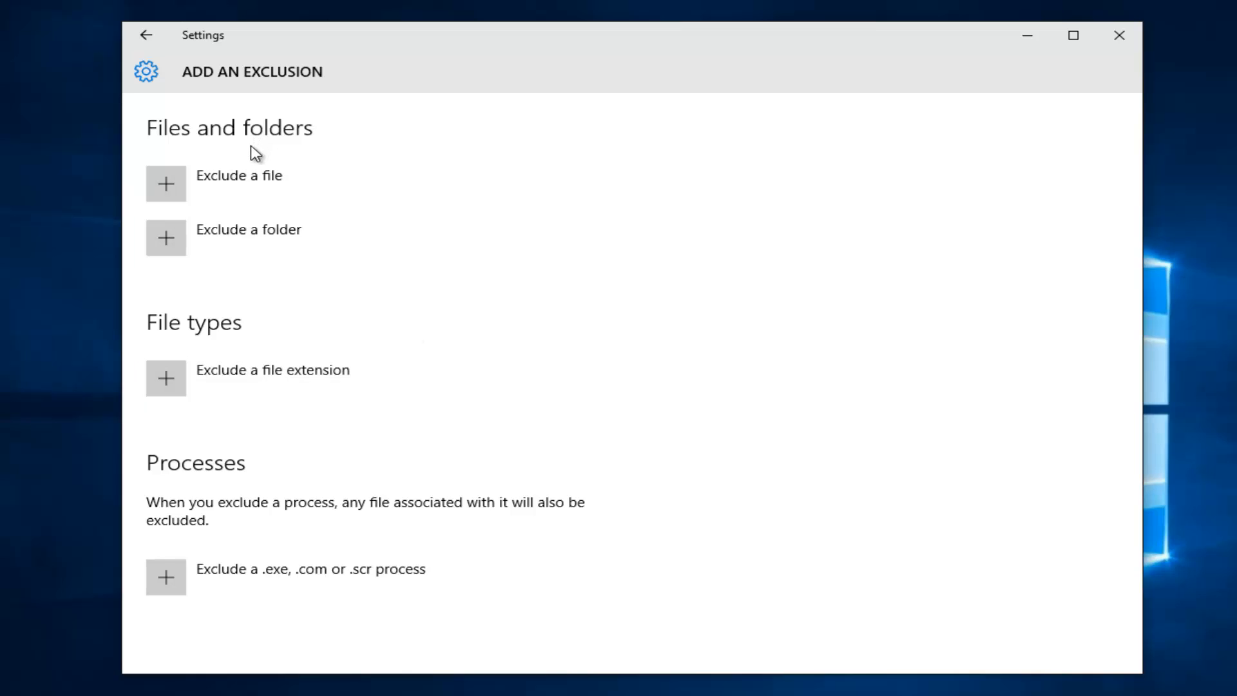
mouse_move(237, 238)
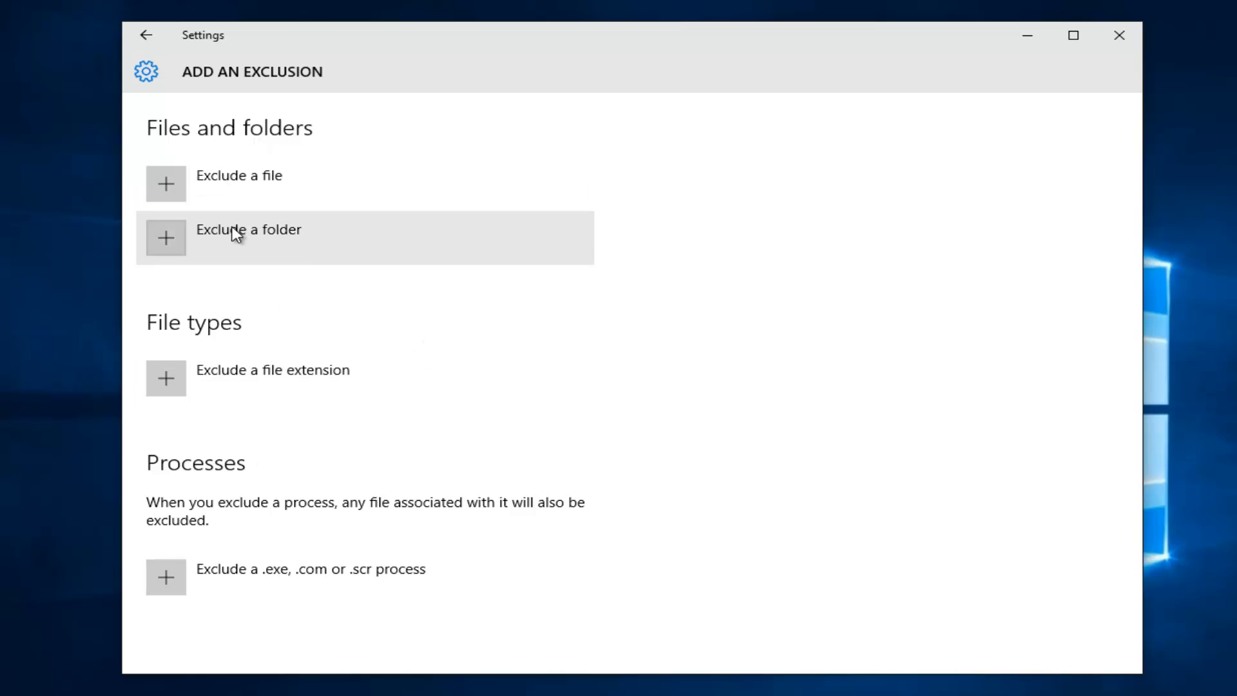
mouse_move(229, 379)
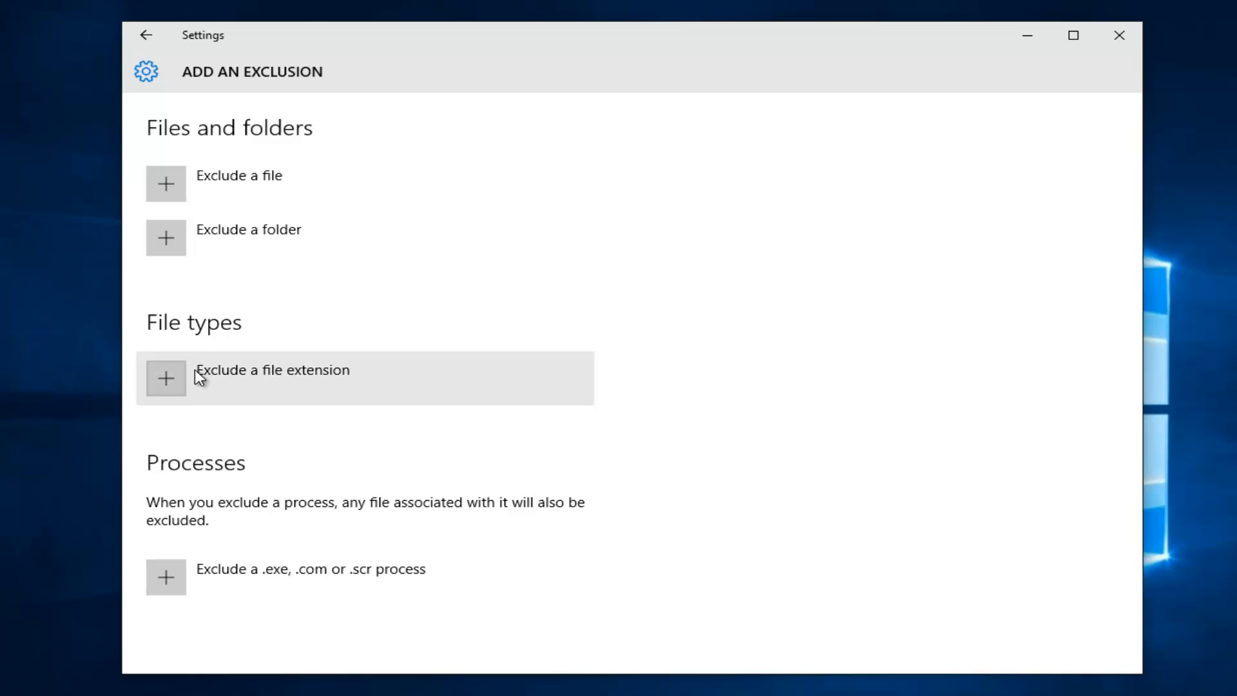
mouse_move(179, 487)
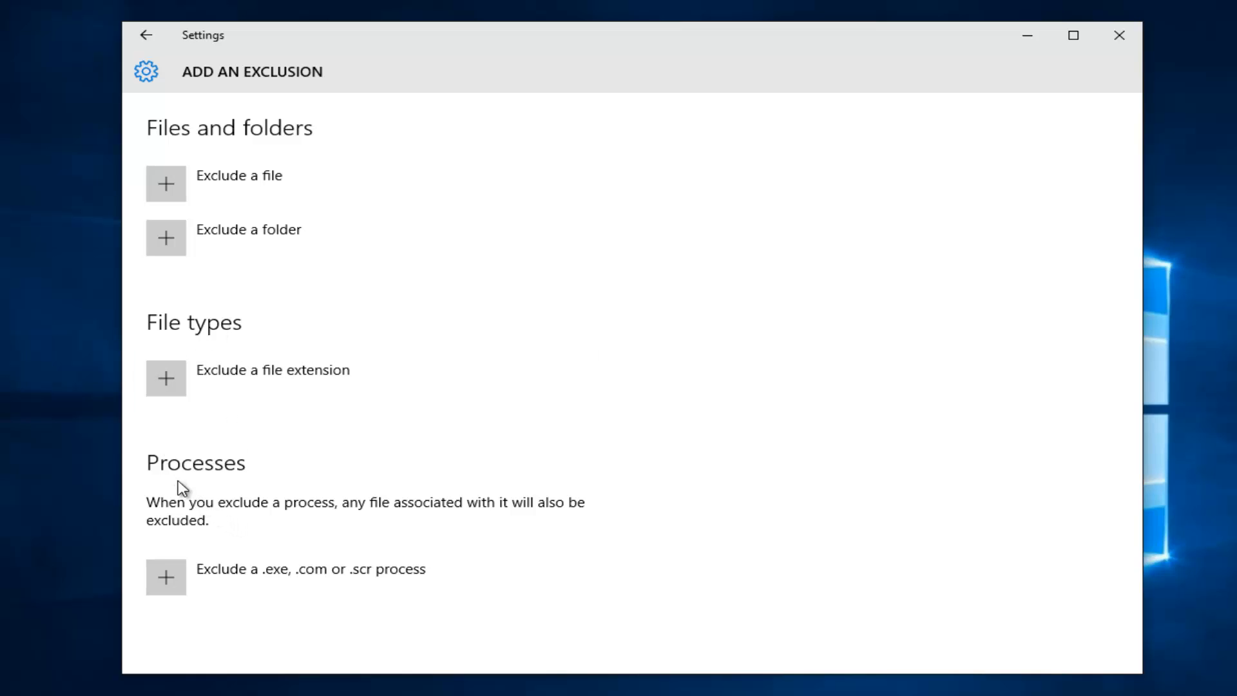
mouse_move(340, 479)
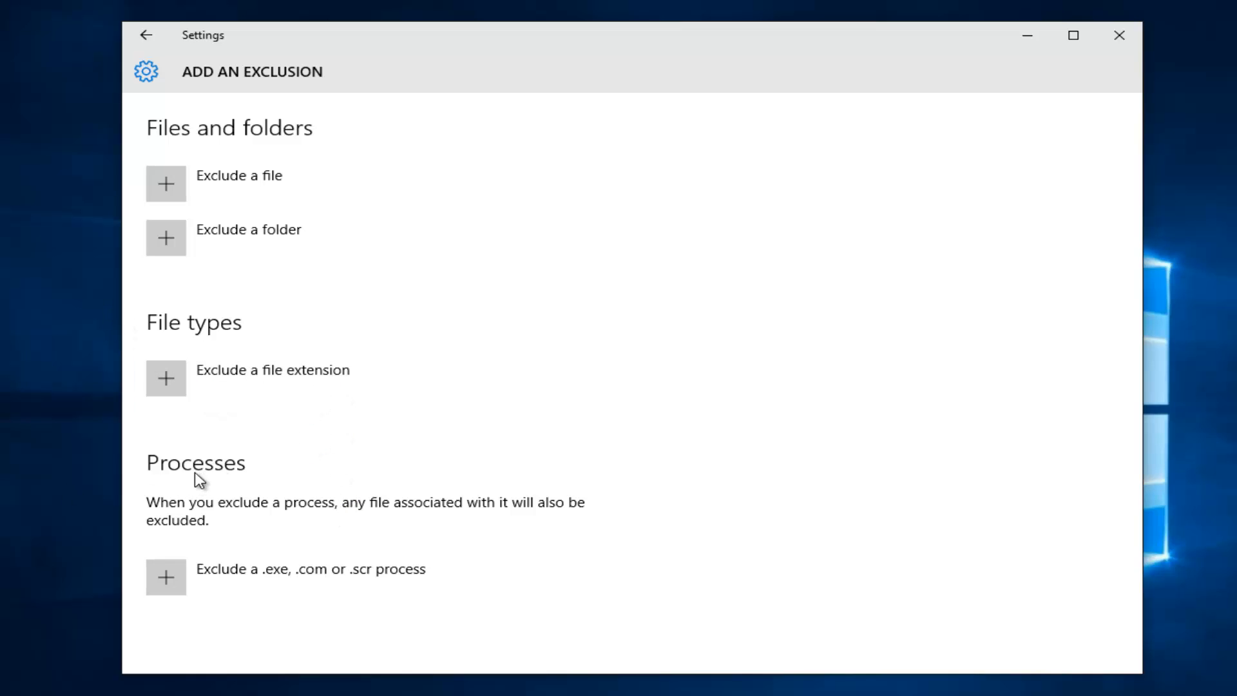
mouse_move(227, 523)
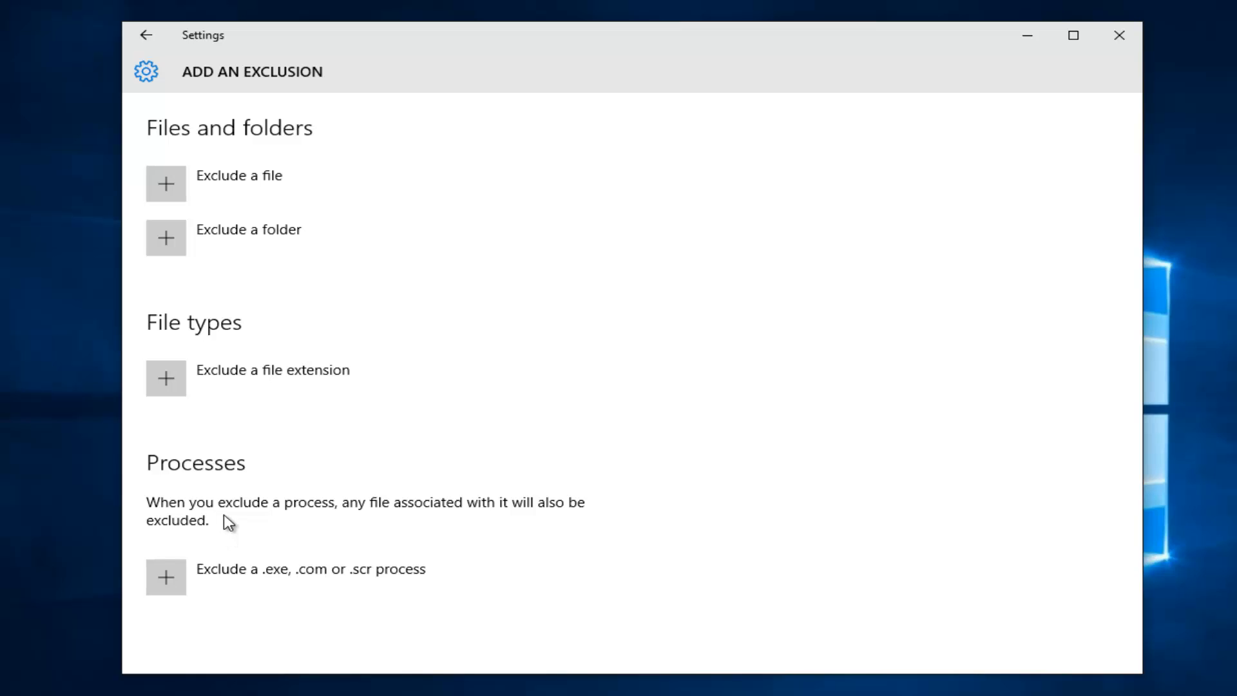
mouse_move(359, 560)
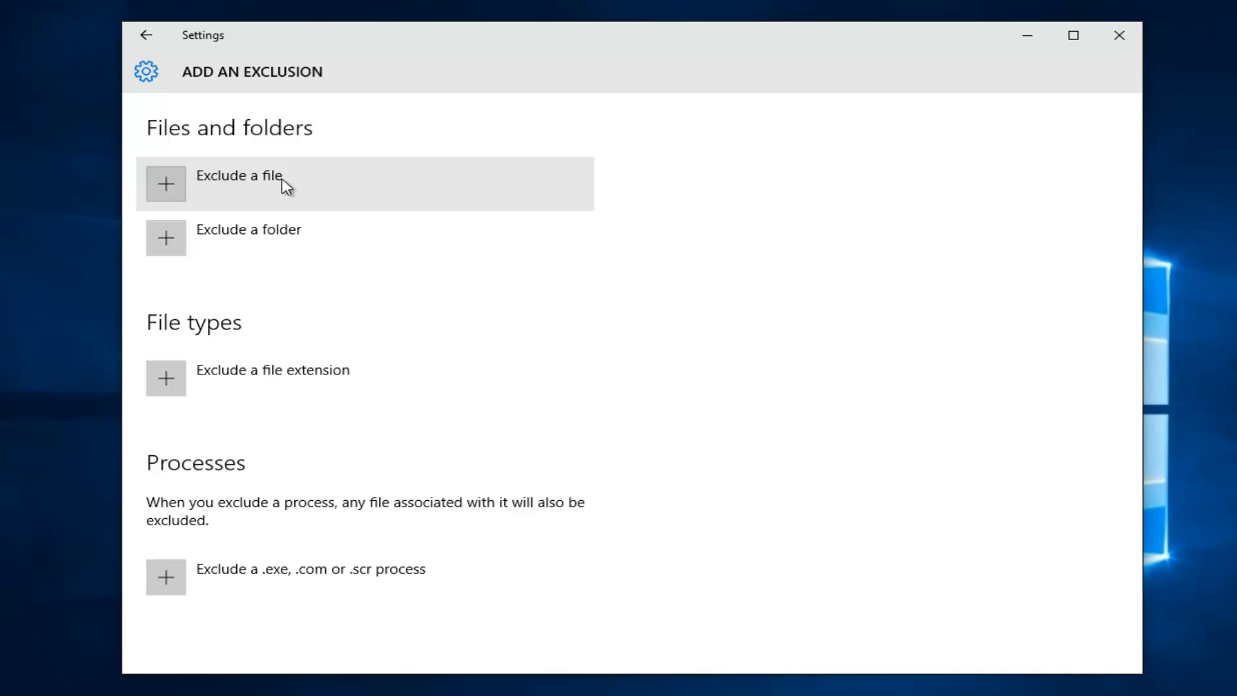
mouse_move(226, 184)
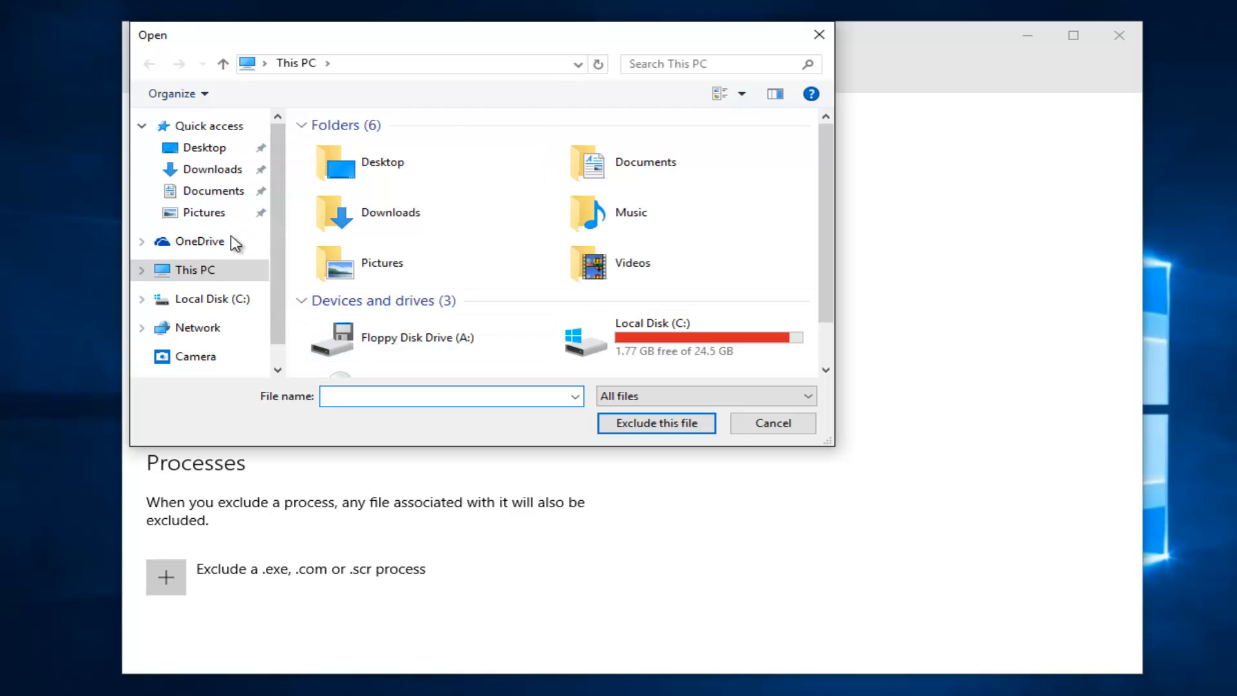
- Add Desktop\Firefox Setup 49.0.1 as a Windows Defender file exclusion
double_click(204, 148)
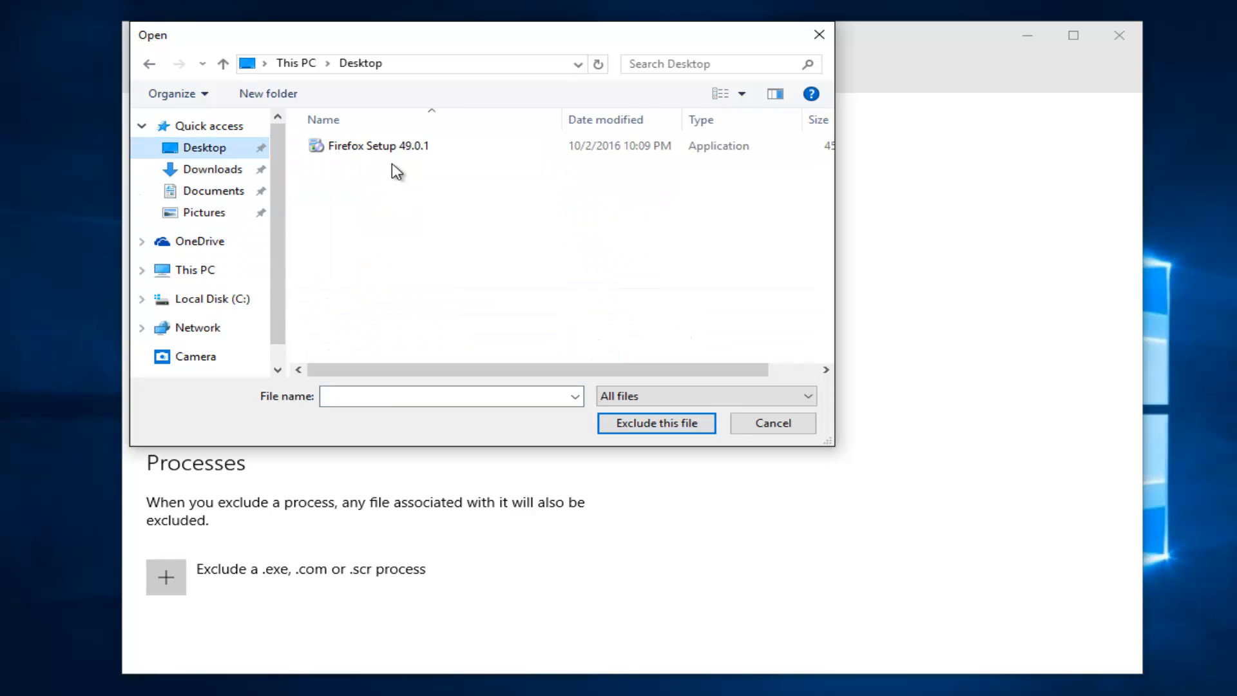
left_click(379, 145)
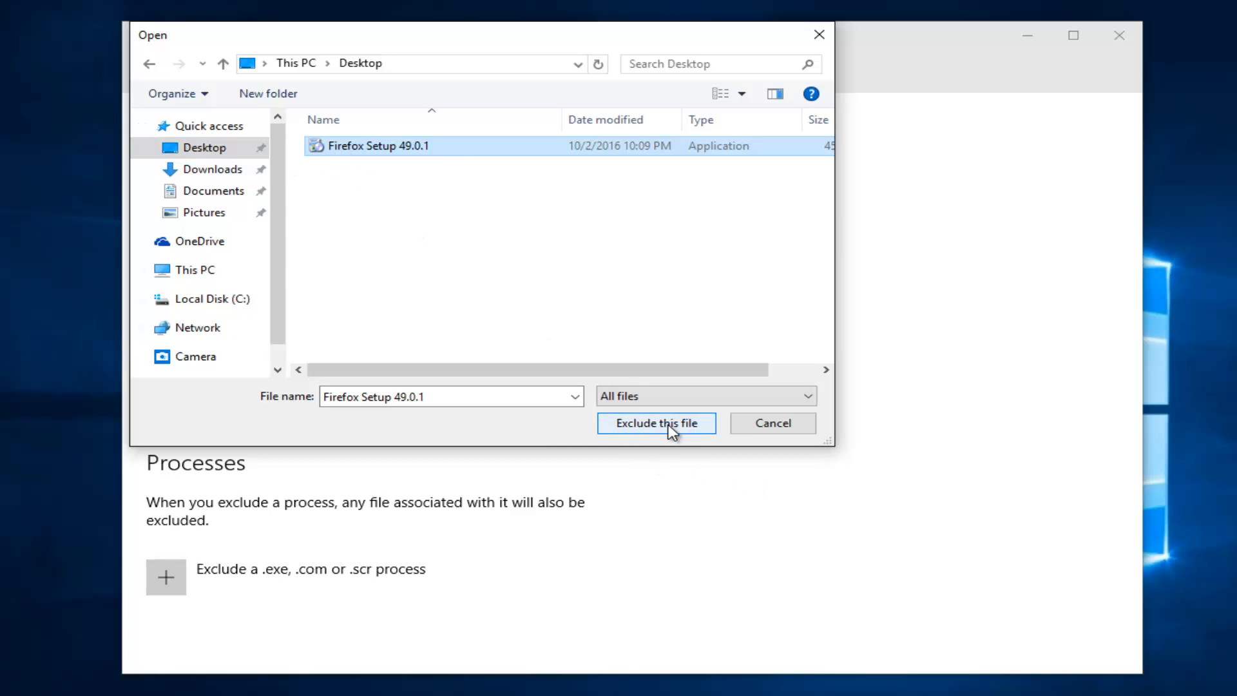
left_click(655, 423)
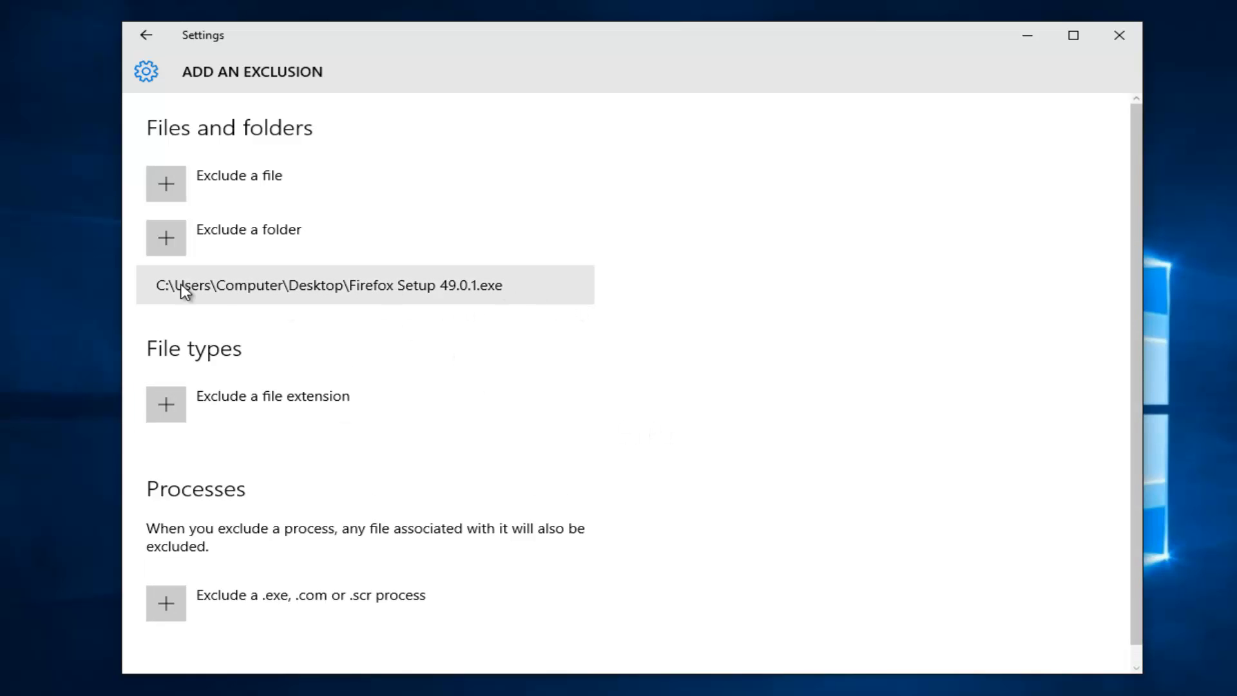
mouse_move(551, 324)
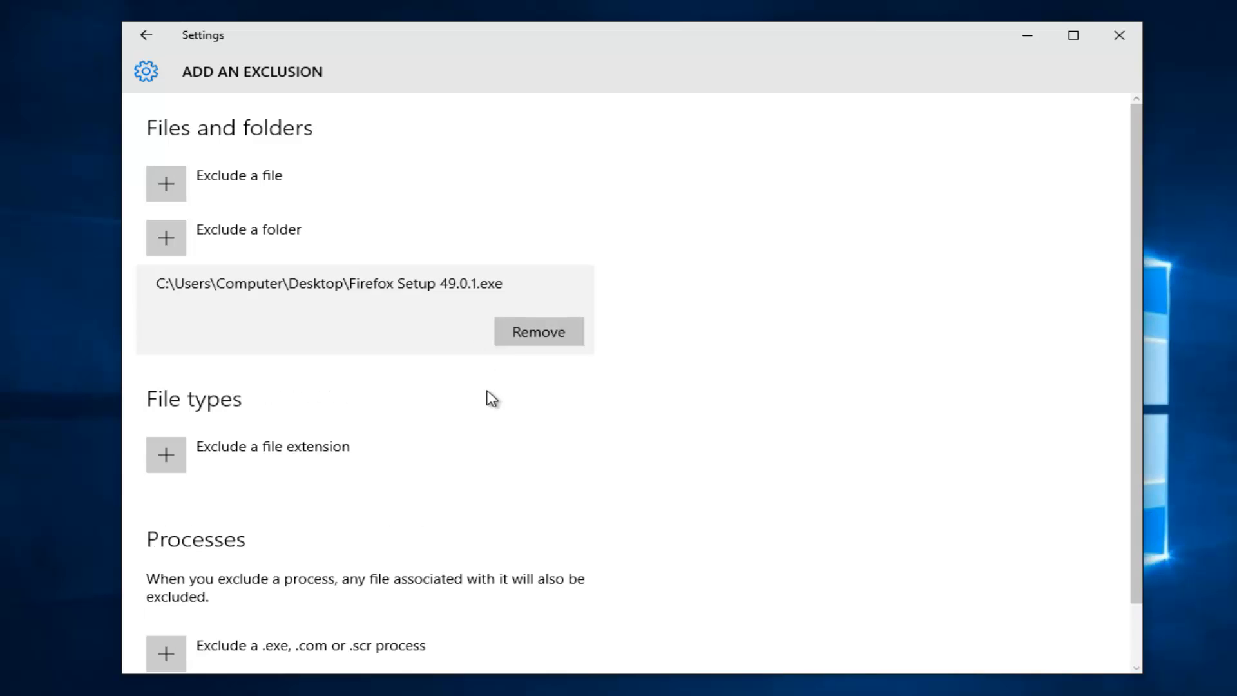
mouse_move(387, 271)
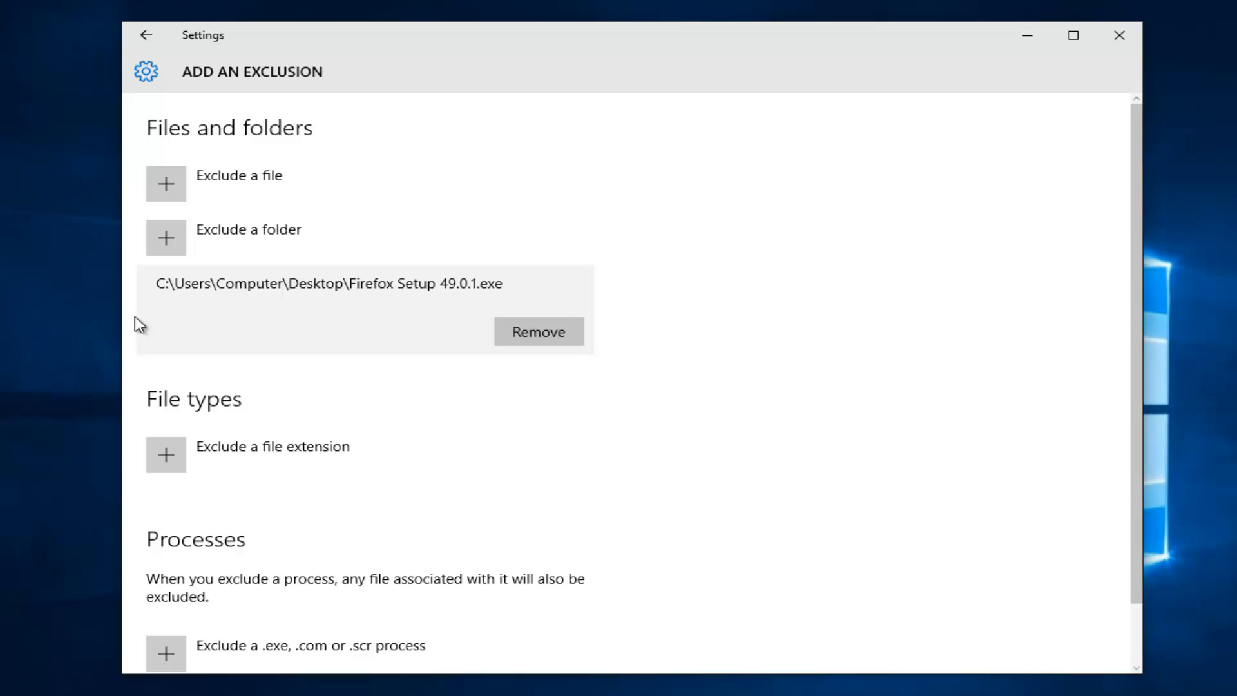
mouse_move(306, 310)
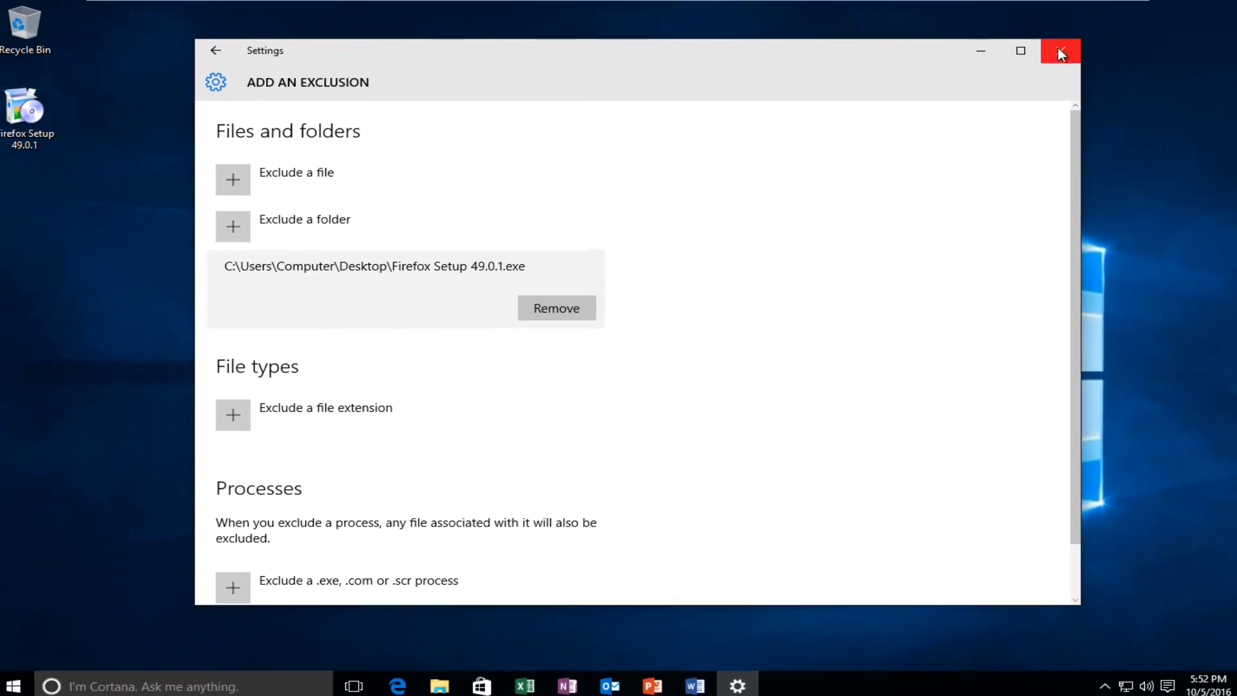
- Close Settings and search Start for 'wind' to launch Windows Defender
left_click(1059, 50)
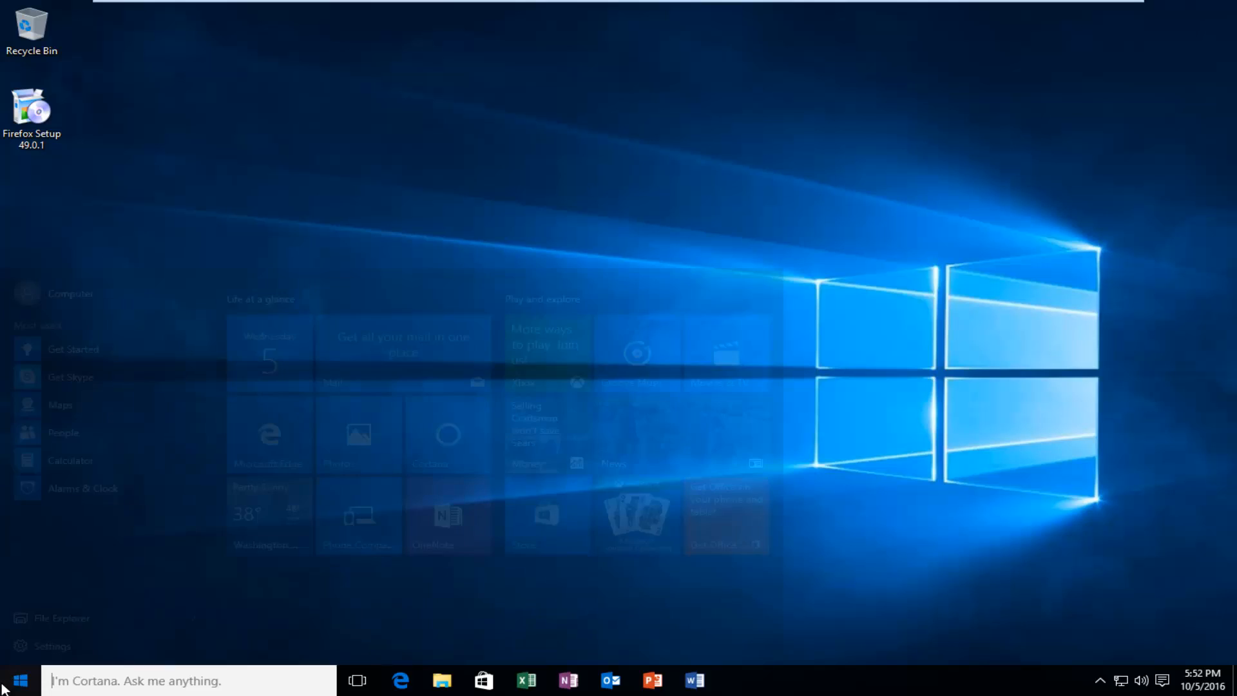
type("wind")
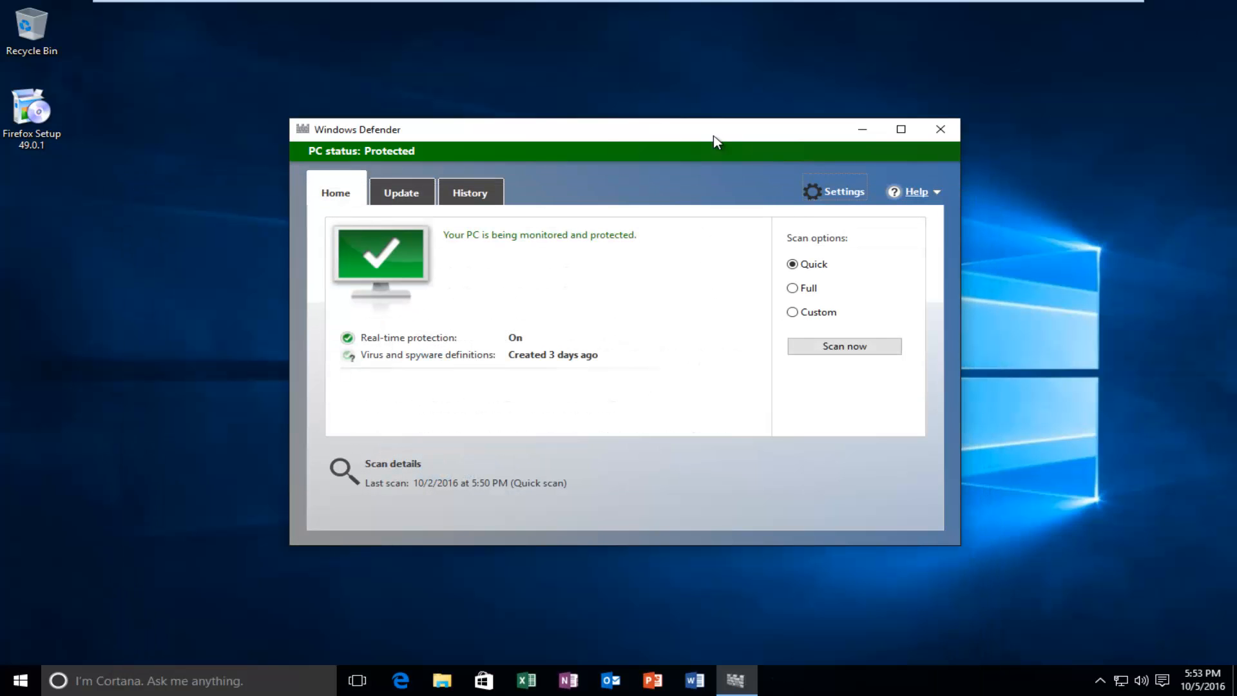
mouse_move(615, 158)
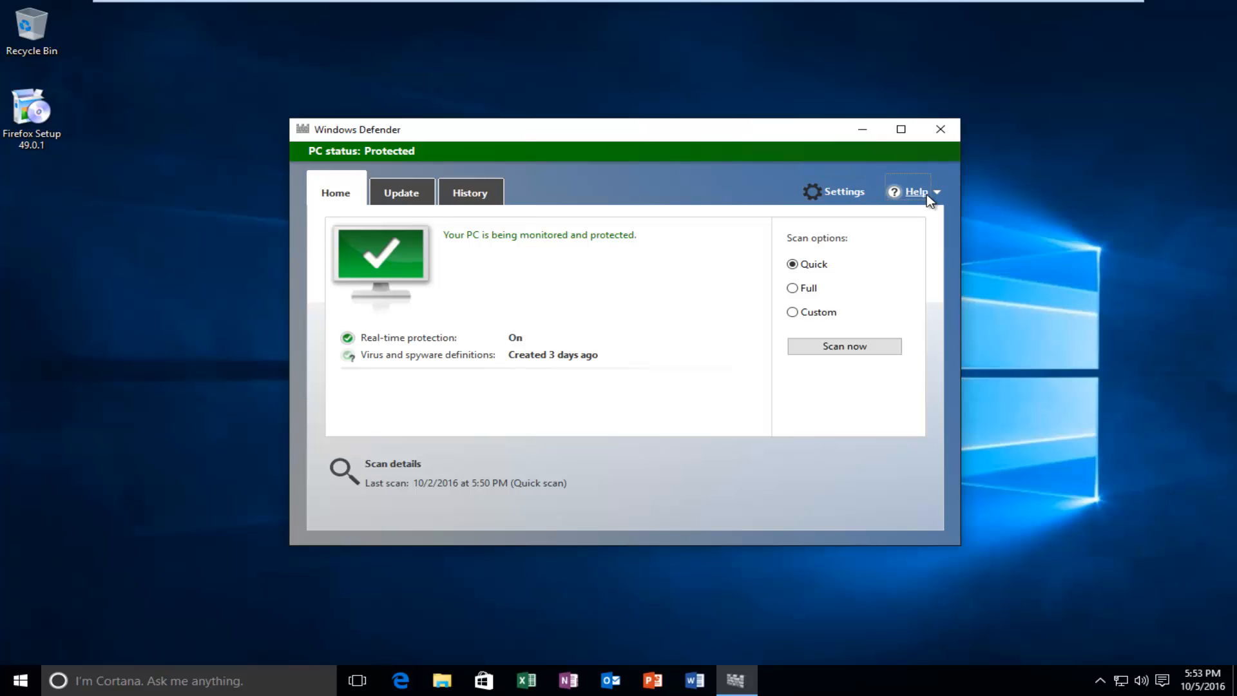
left_click(400, 680)
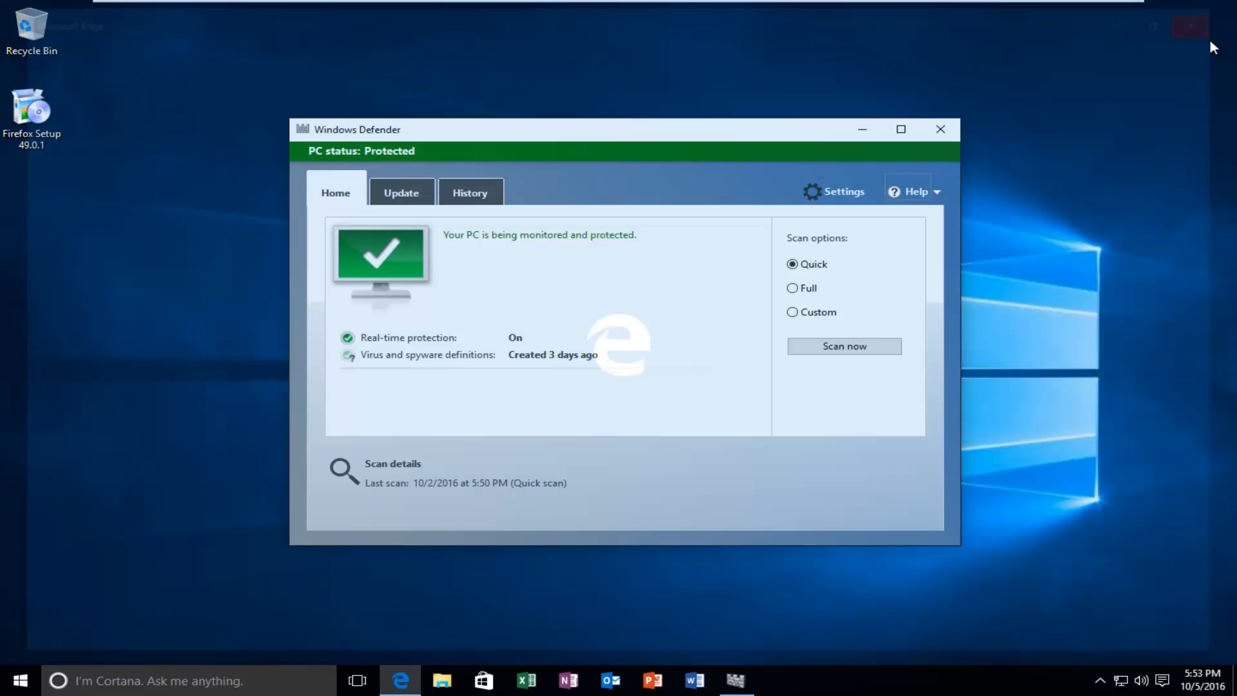
left_click(401, 192)
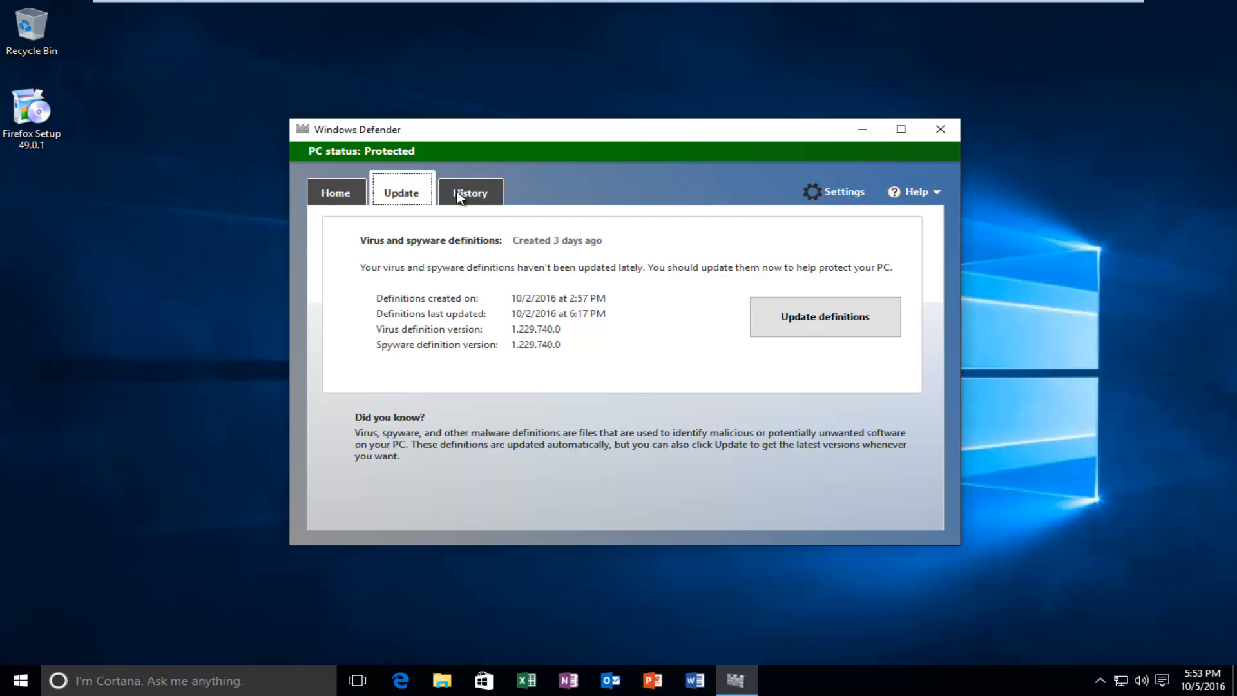
left_click(469, 192)
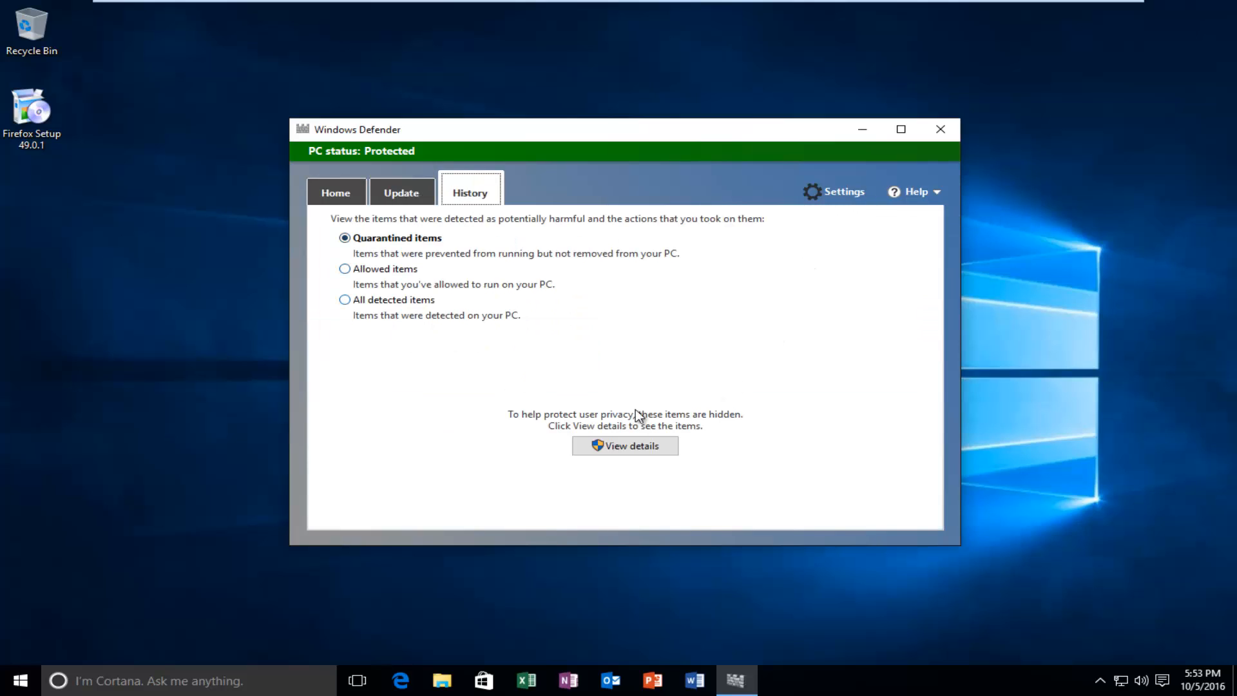
left_click(624, 445)
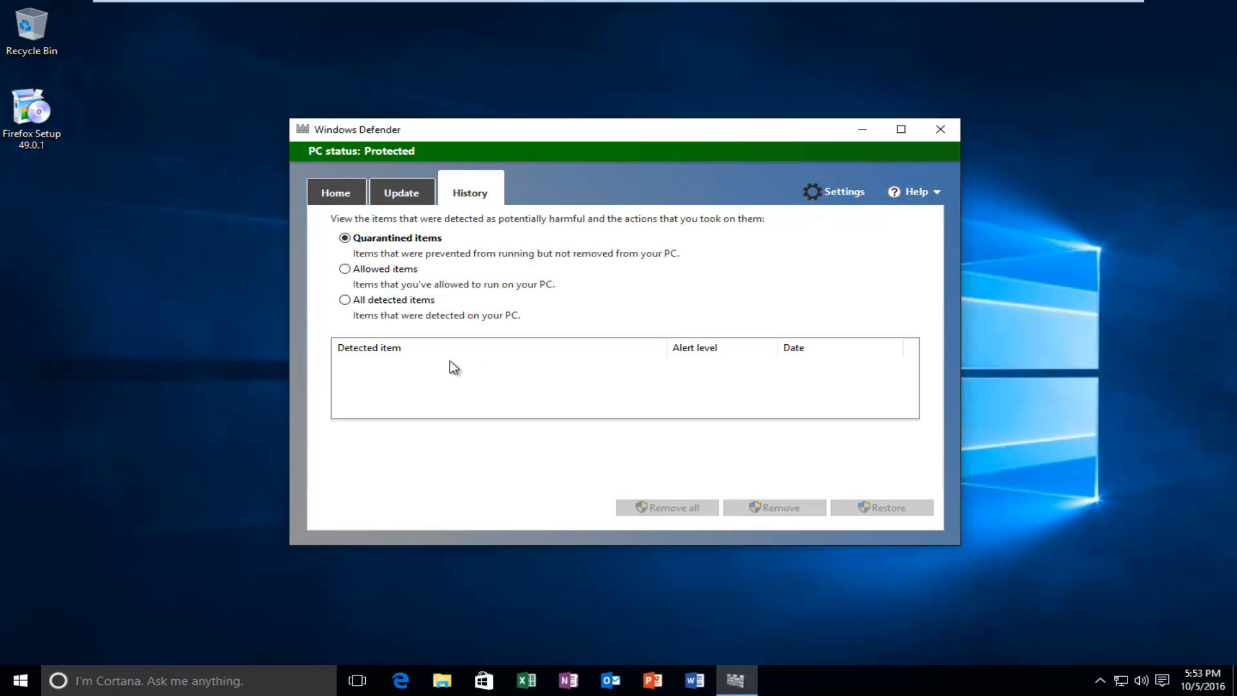
mouse_move(706, 216)
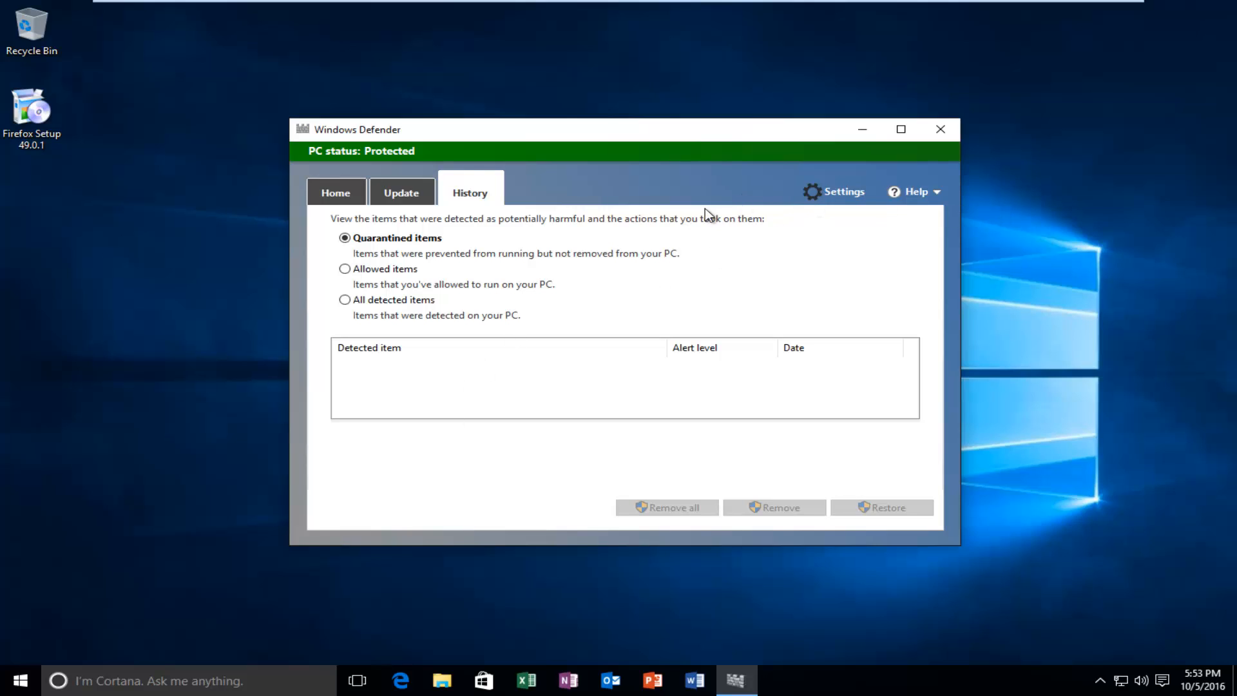
left_click(335, 192)
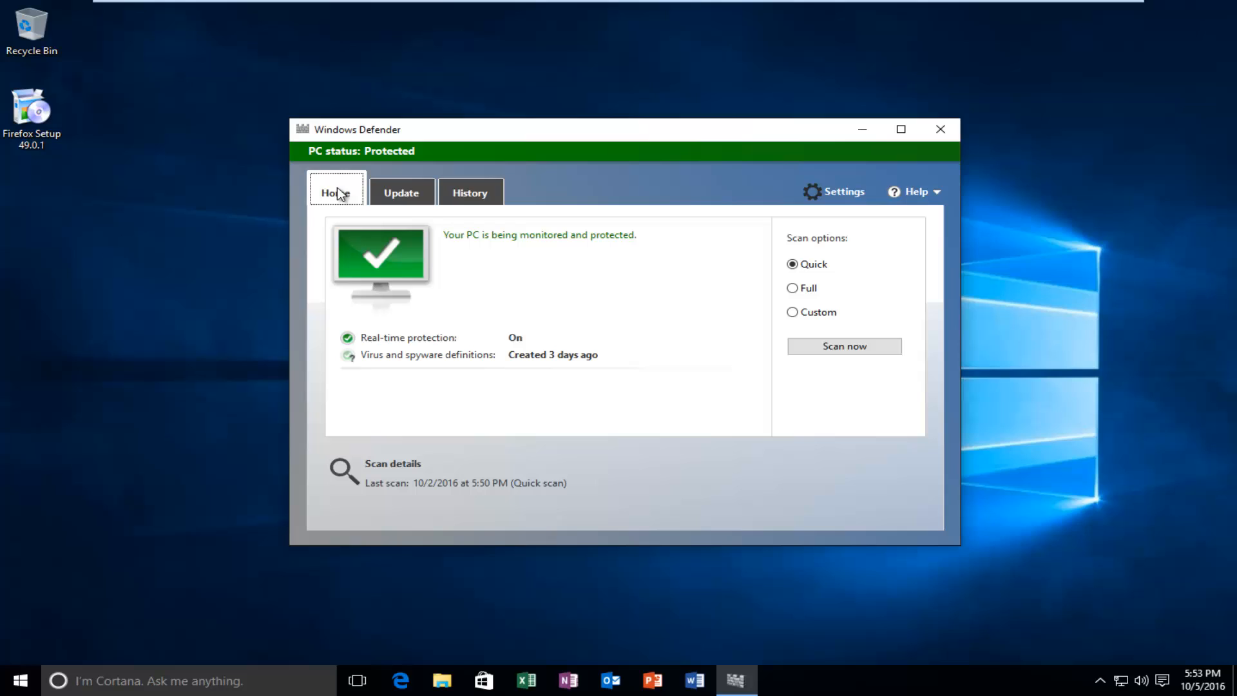